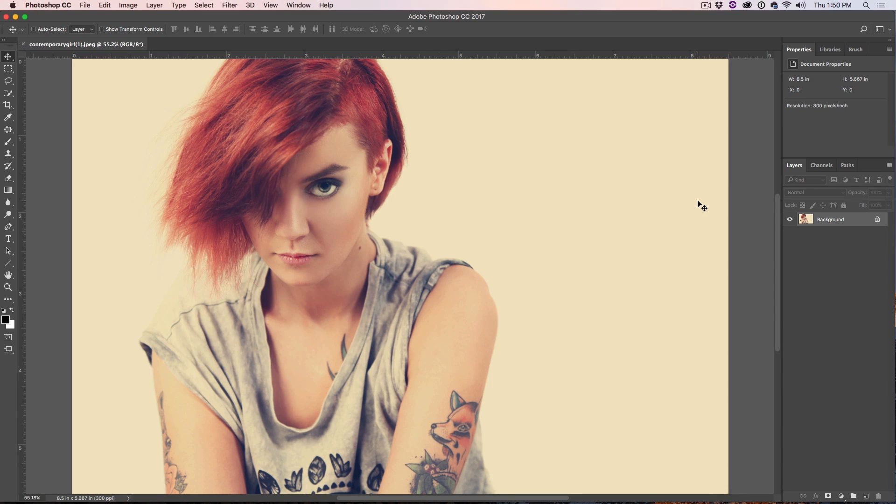
mouse_move(732, 174)
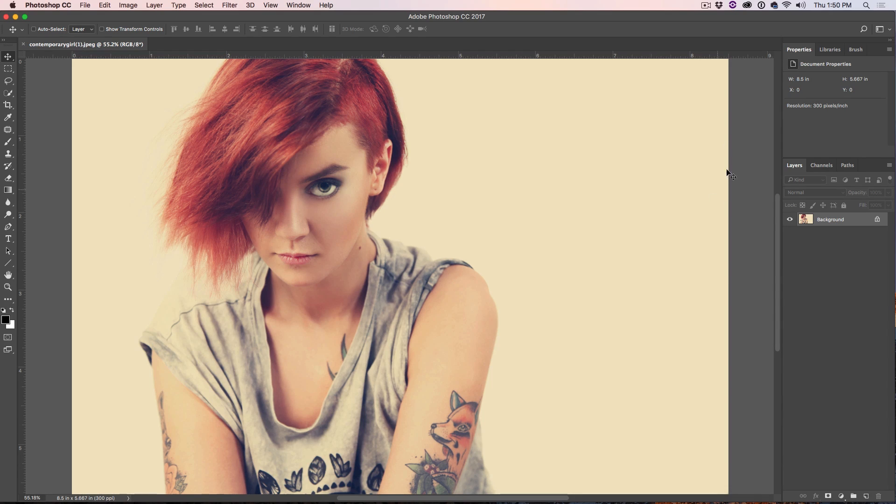
mouse_move(8, 57)
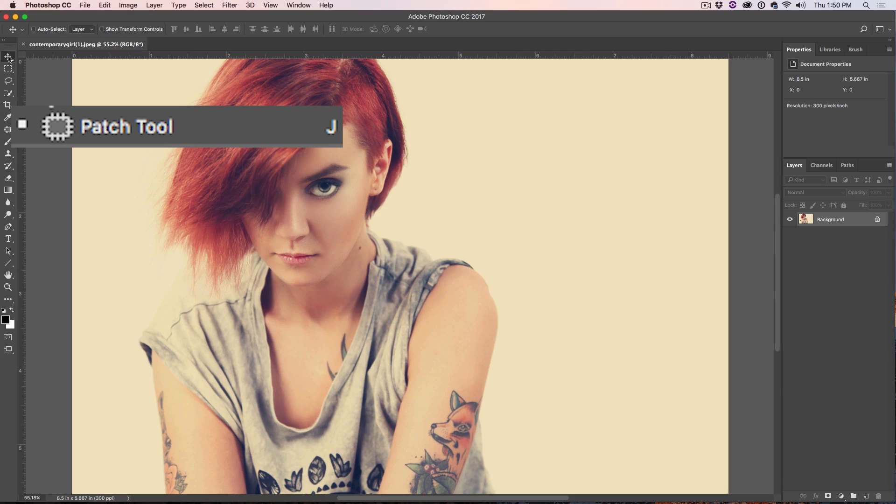
Activate the Patch Tool from the healing tools group in the toolbar.
click(8, 130)
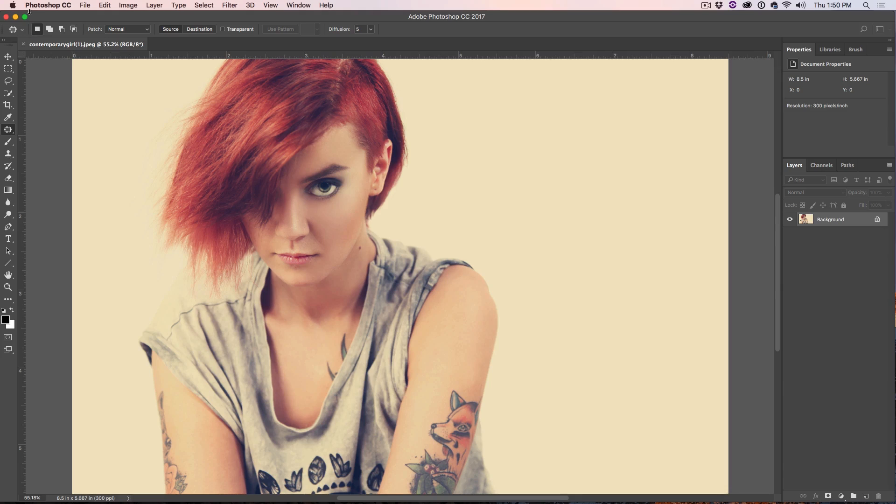
mouse_move(526, 372)
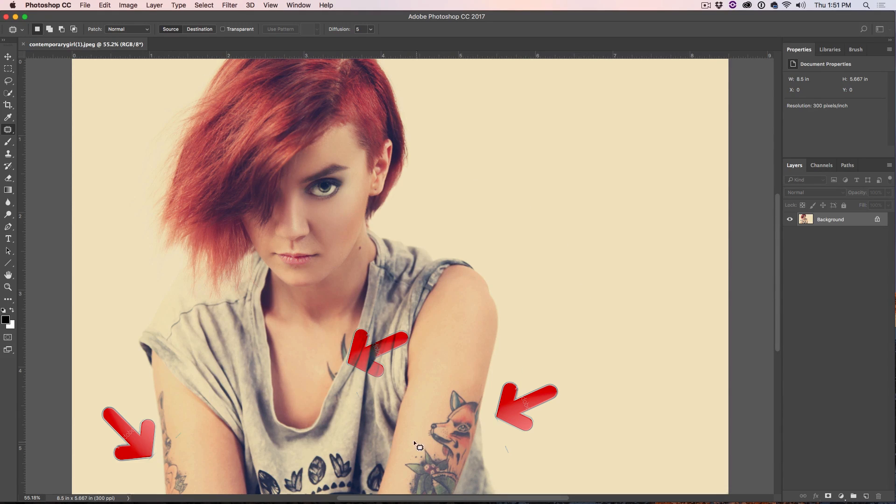
mouse_move(397, 346)
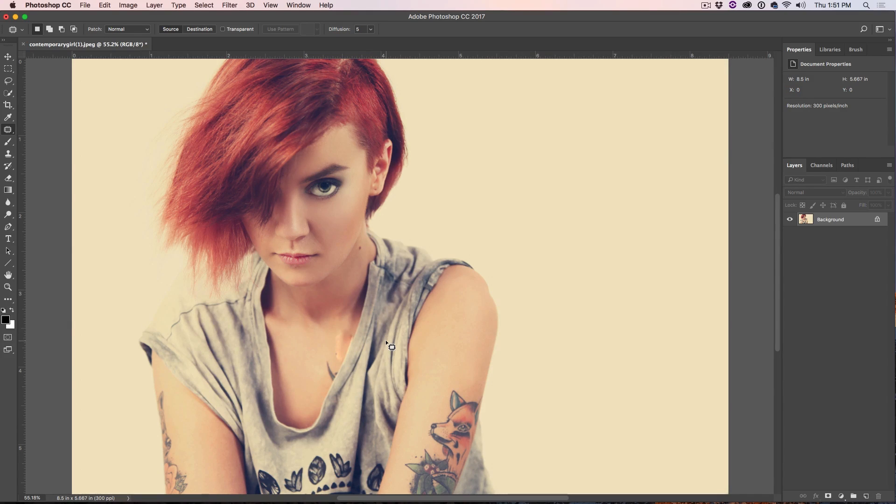
mouse_move(345, 359)
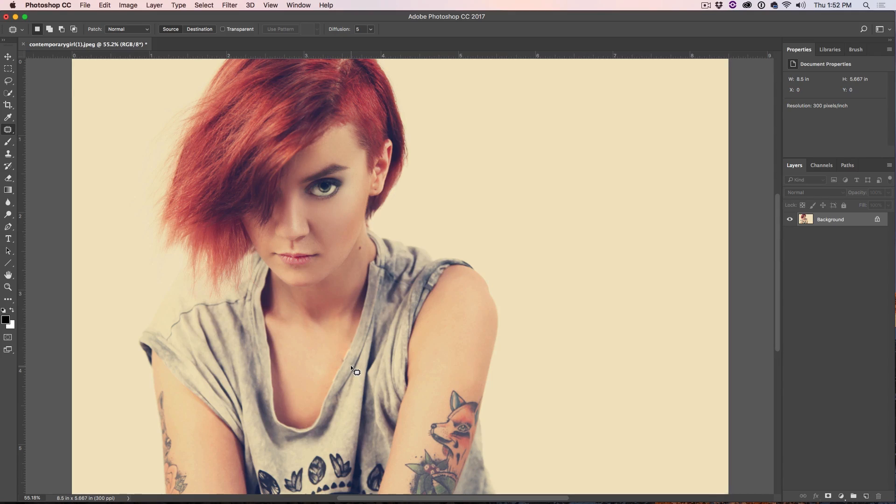
mouse_move(353, 376)
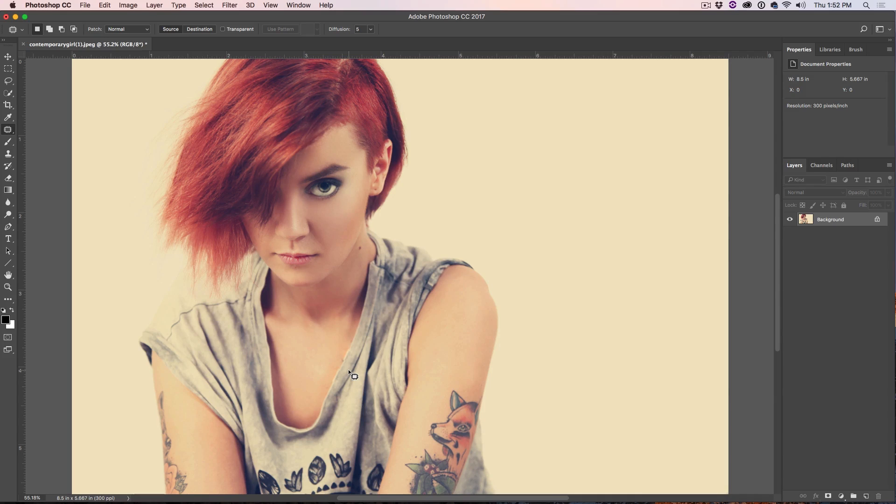
mouse_move(158, 448)
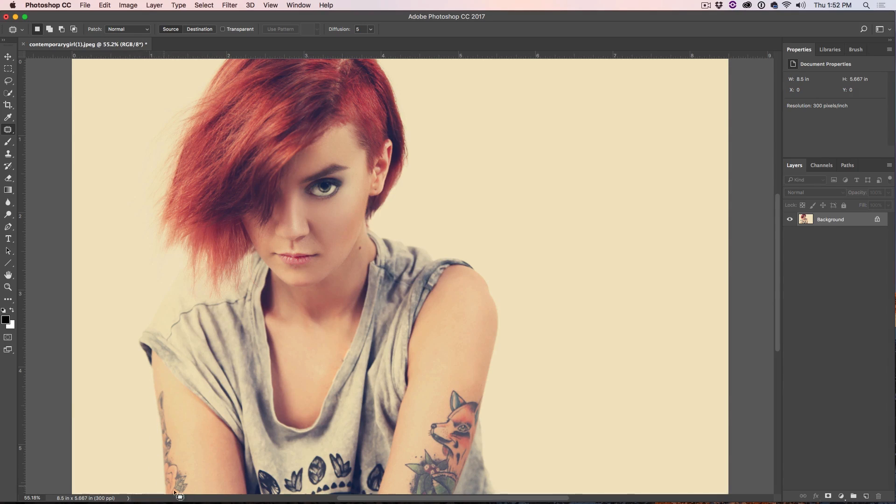
mouse_move(201, 393)
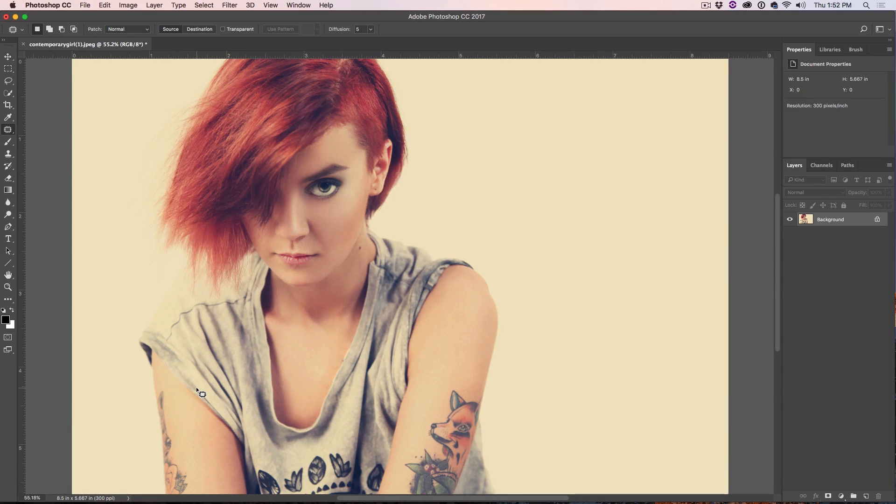
Zoom in on the left arm's fox tattoo with the Zoom Tool.
click(8, 287)
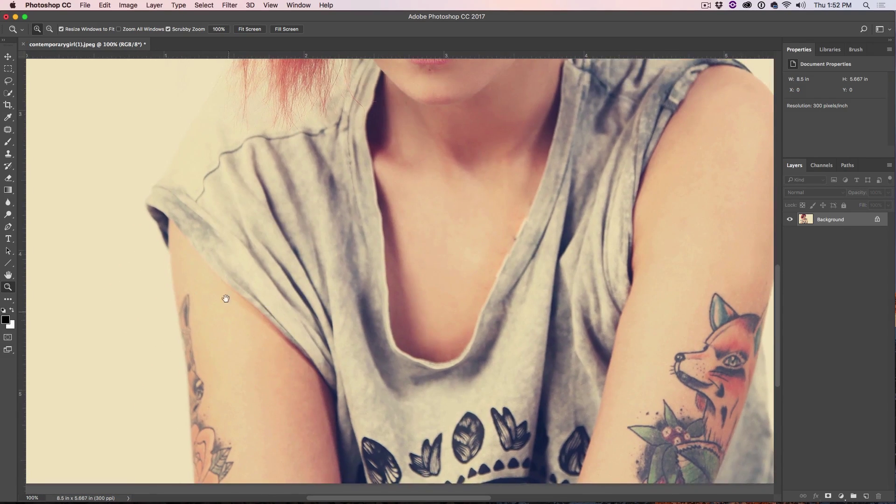
mouse_move(190, 352)
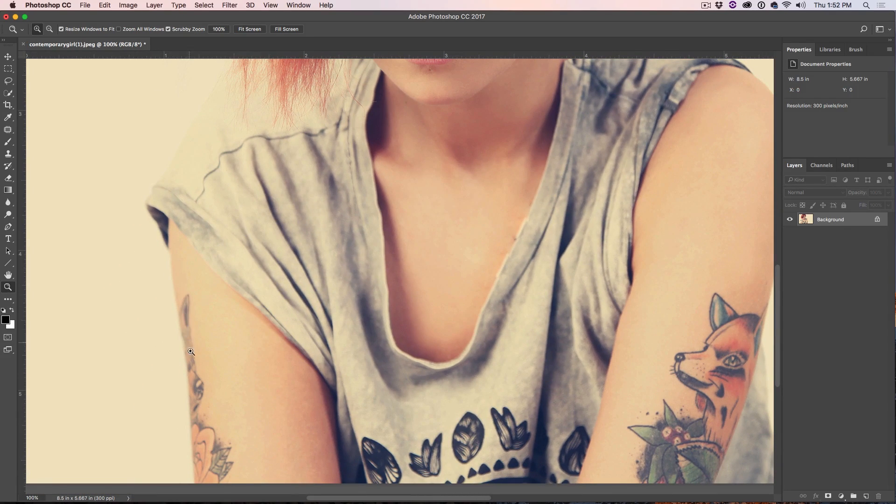
click(8, 130)
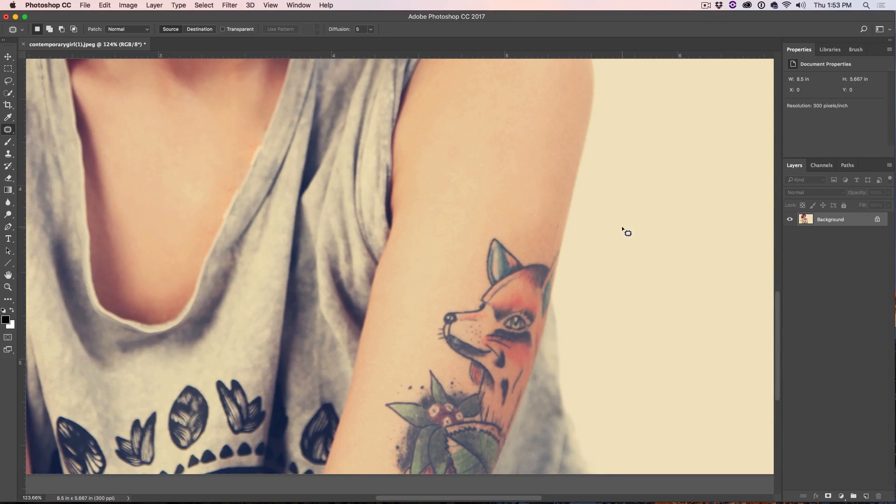
mouse_move(453, 211)
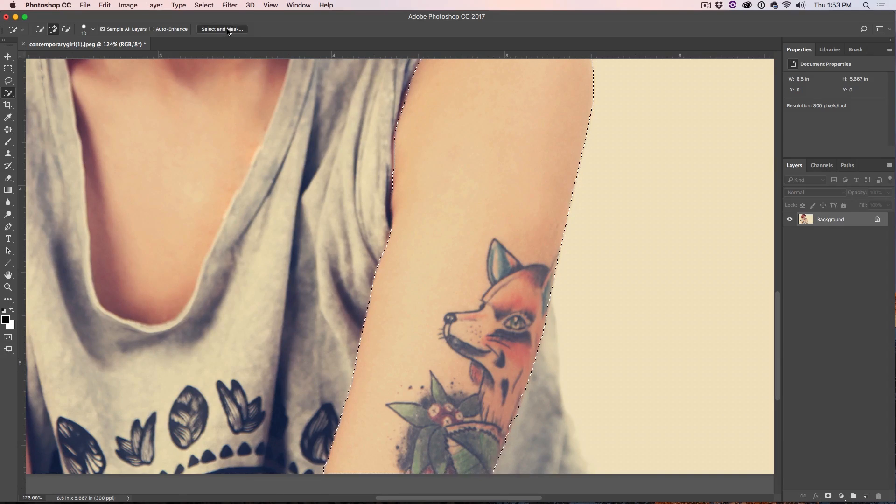
Refine the arm selection (Radius 1 px, Smooth 6, Feather 0.5 px, Contrast 38%) onto a new masked layer.
click(222, 29)
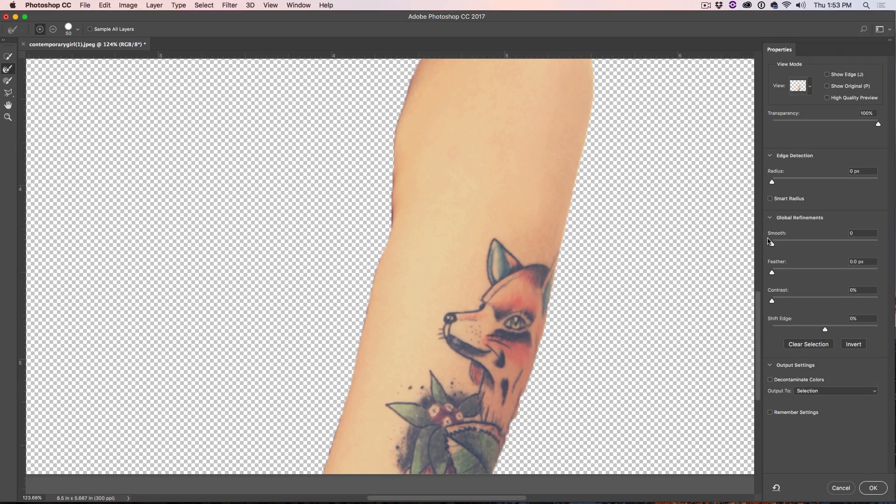
triple_click(863, 232)
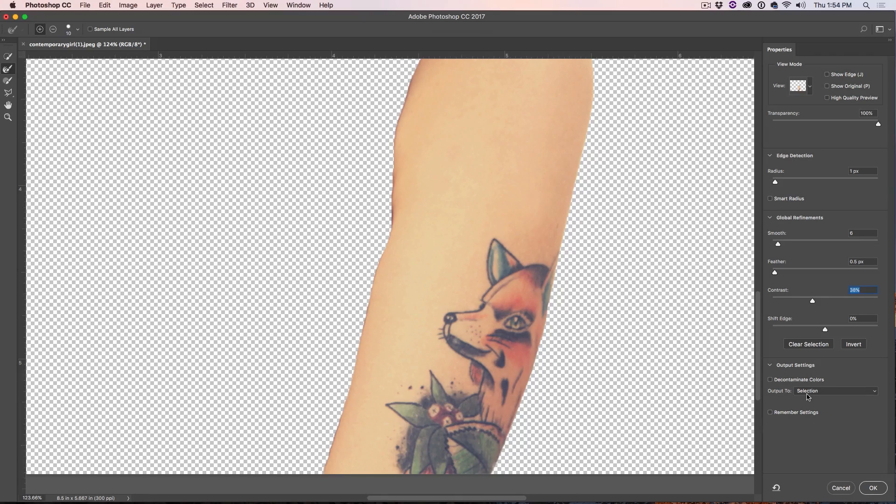
click(835, 392)
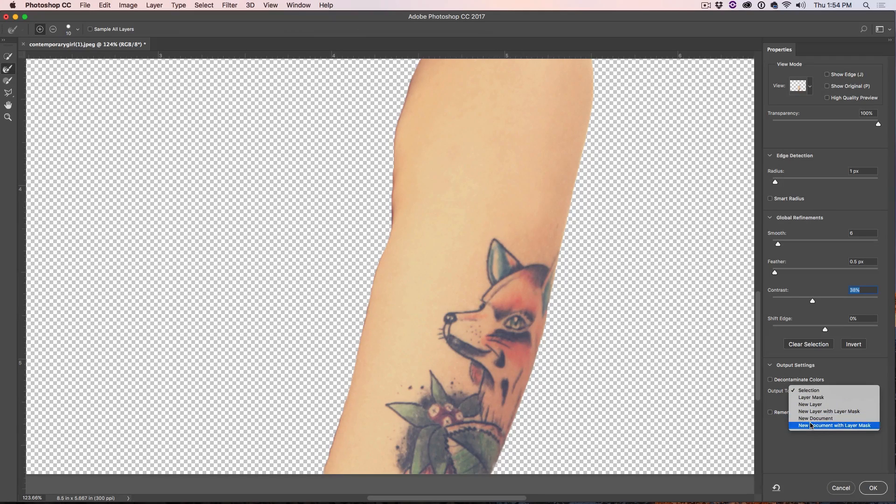
click(830, 411)
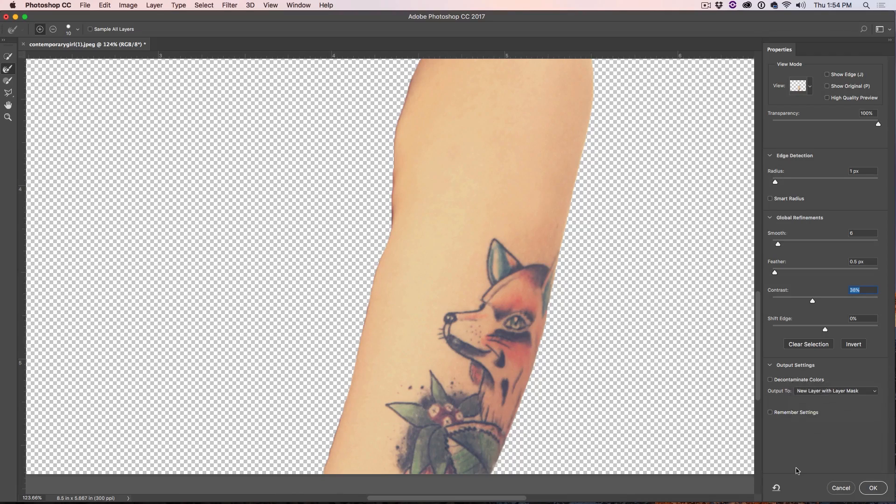
click(873, 488)
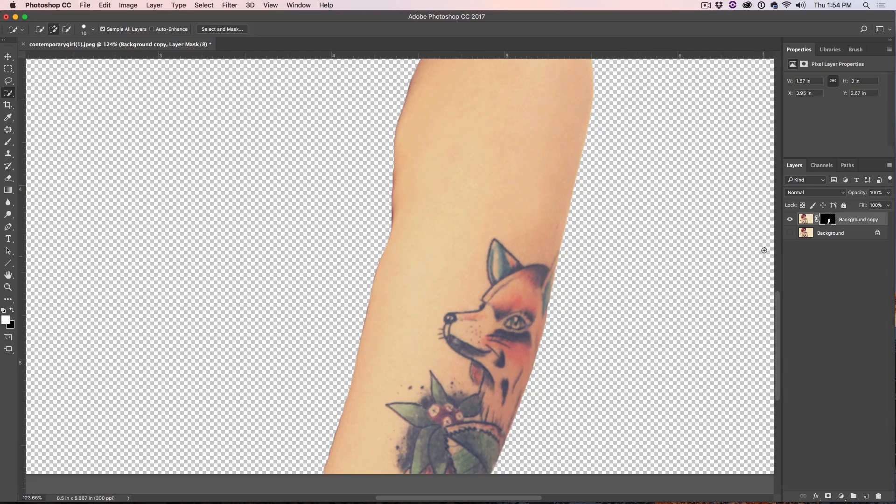
Show both Background and Background copy layers, targeting the copy's pixels rather than its mask.
click(790, 220)
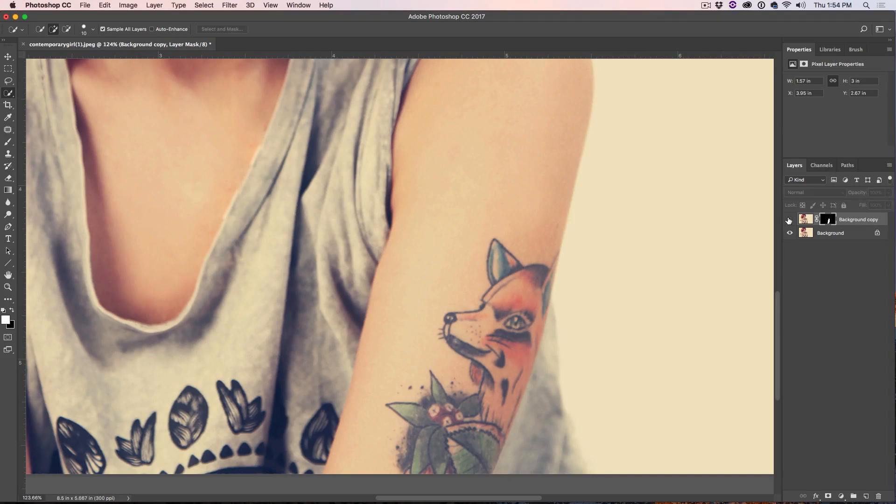
click(790, 233)
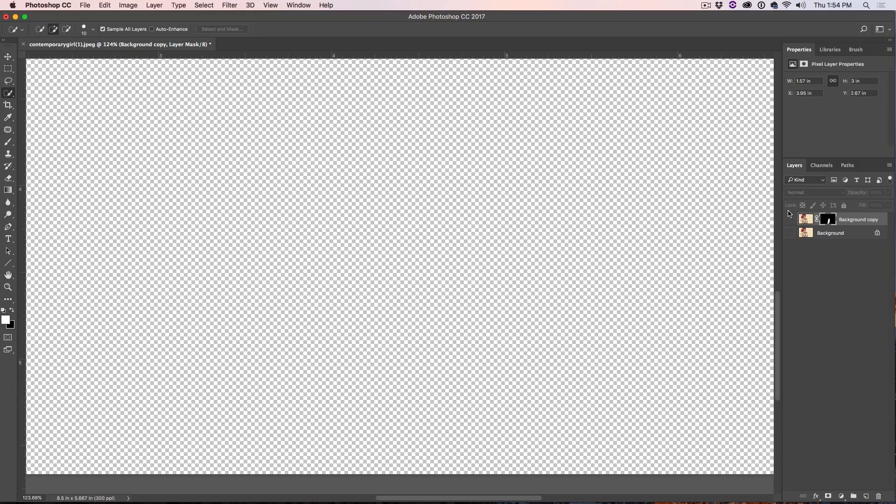
click(791, 219)
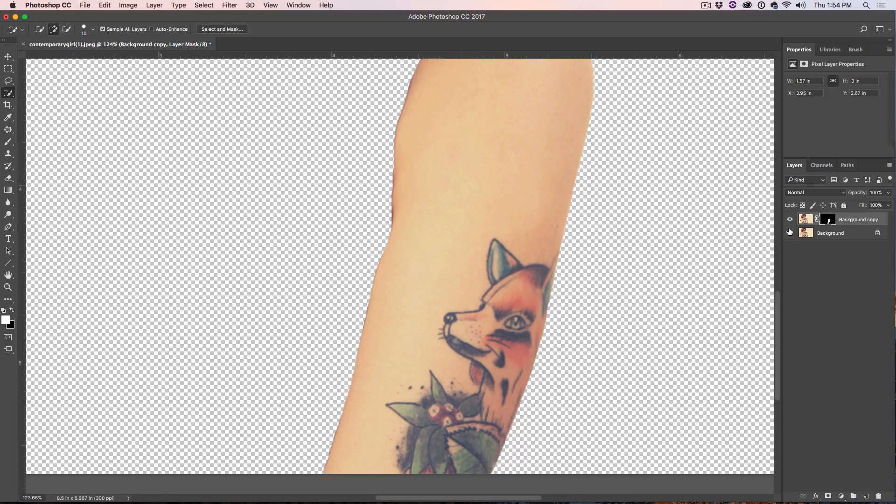
click(790, 233)
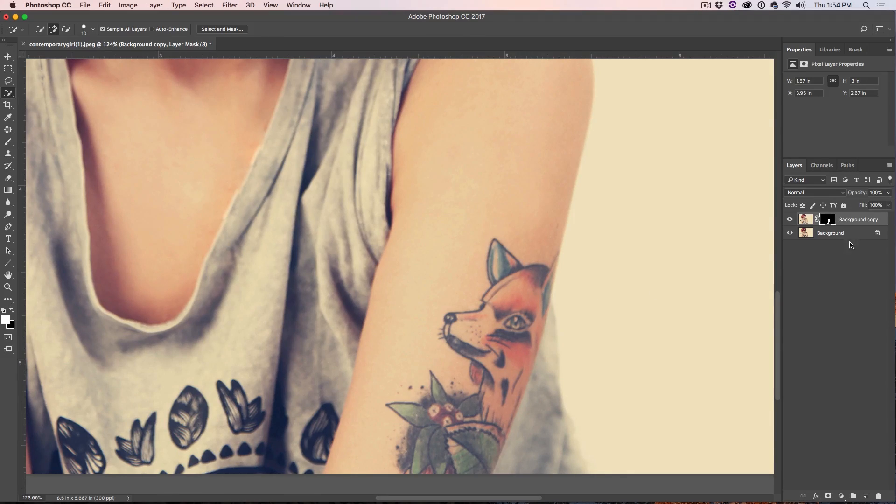
click(806, 219)
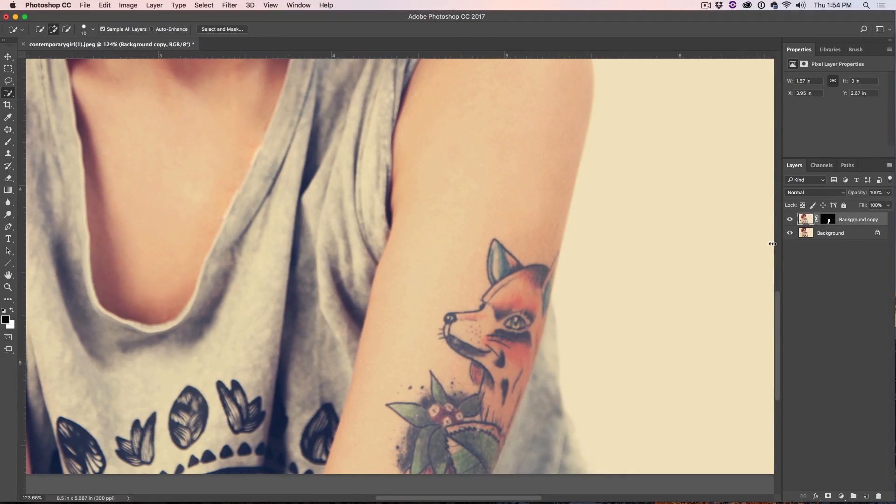
mouse_move(708, 269)
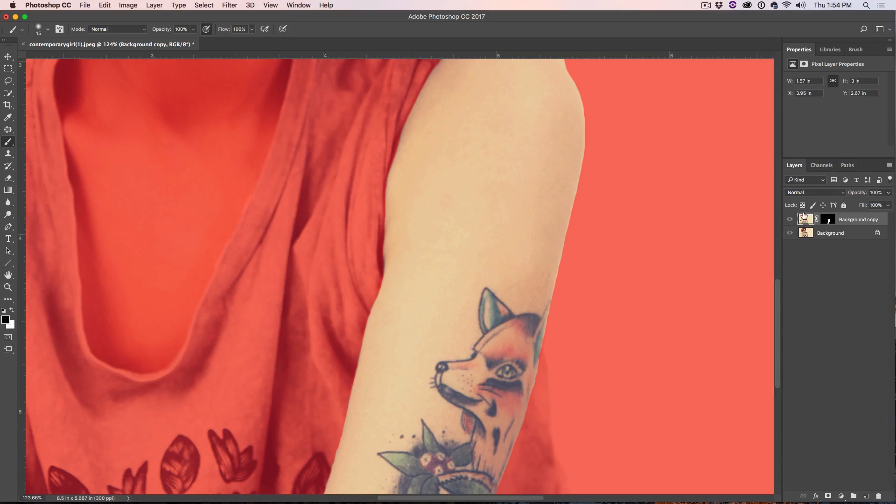
mouse_move(717, 258)
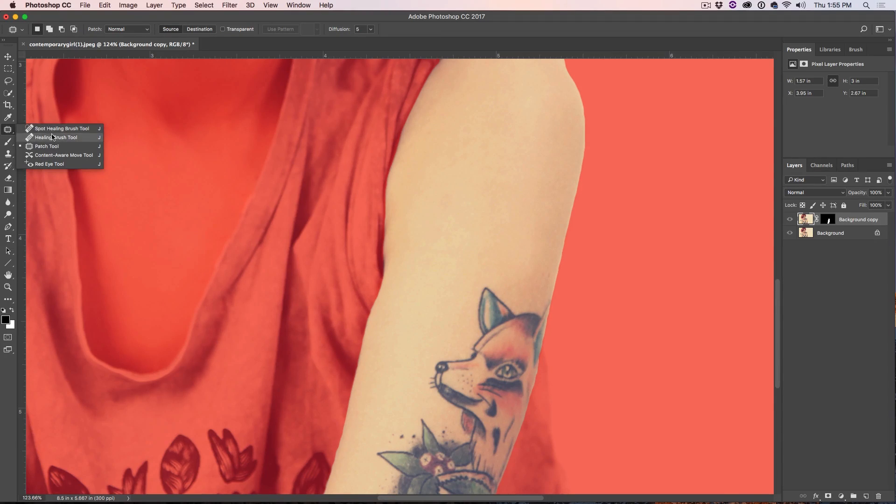
Patch the fox tattoo off the upper arm with clean skin, dismissing the no-pixels warning.
click(57, 137)
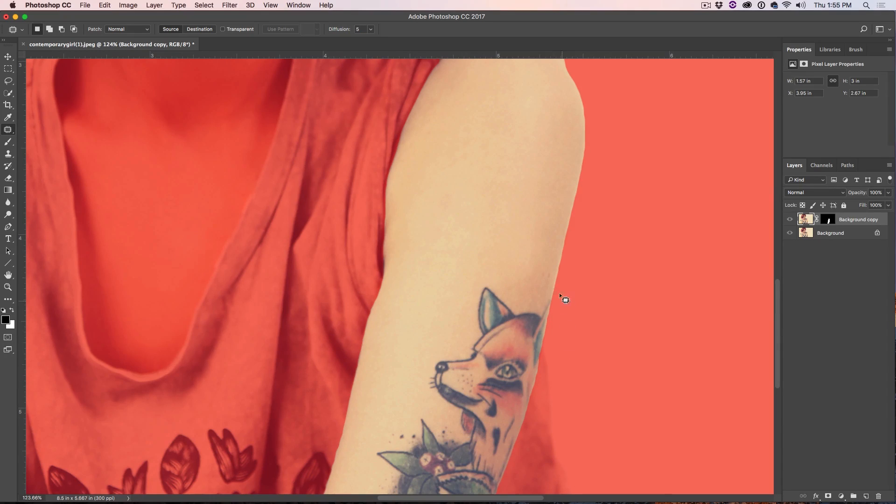
mouse_move(484, 457)
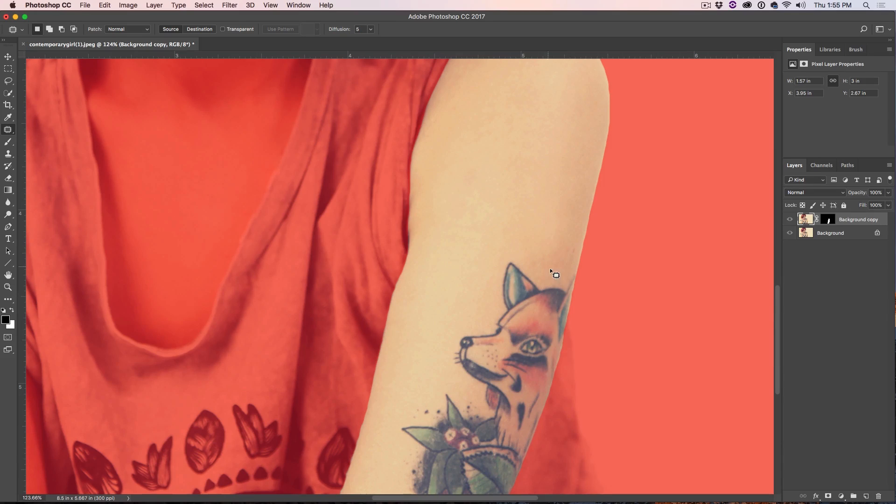
mouse_move(515, 458)
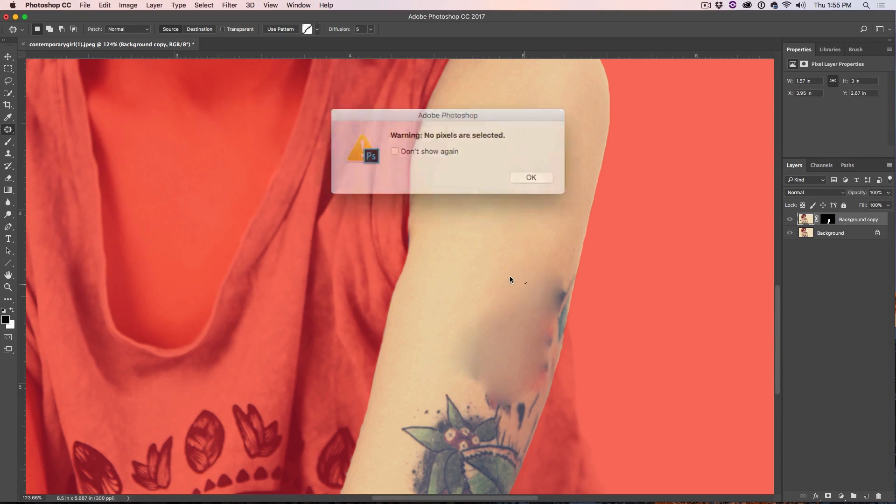
click(530, 178)
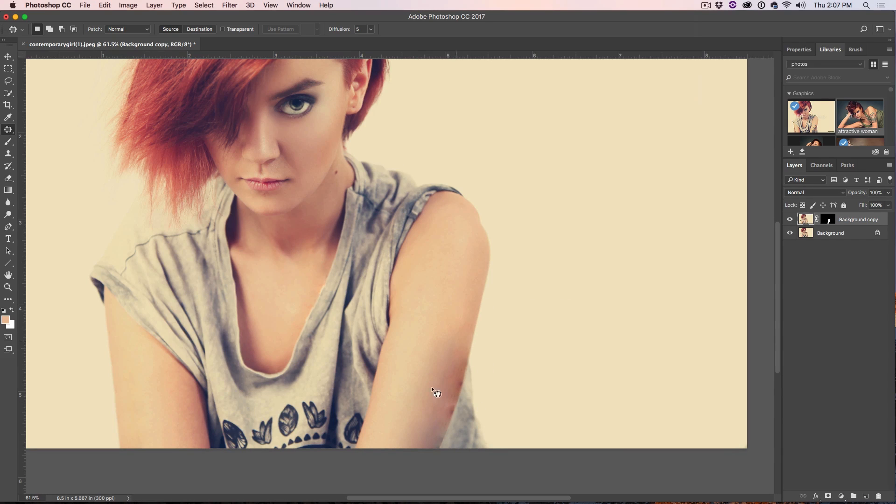
mouse_move(433, 421)
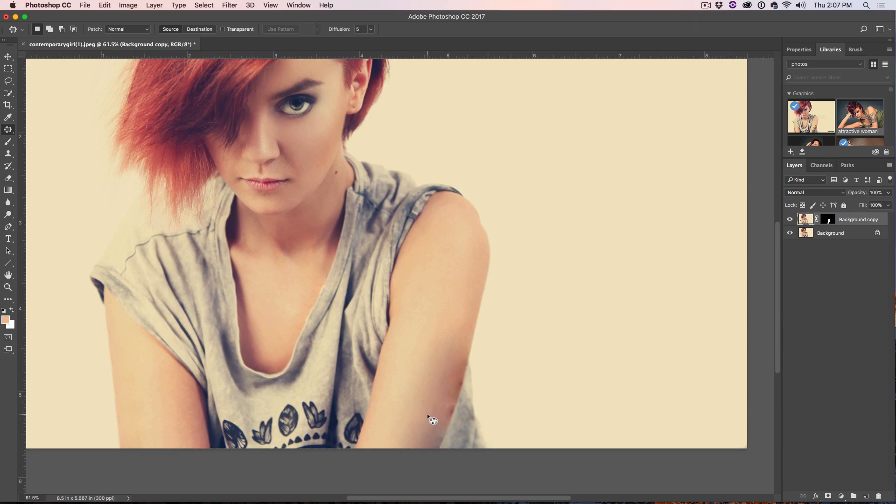
Adjust the patch Diffusion and patch away the faint tattoo traces on the lower arm.
click(371, 29)
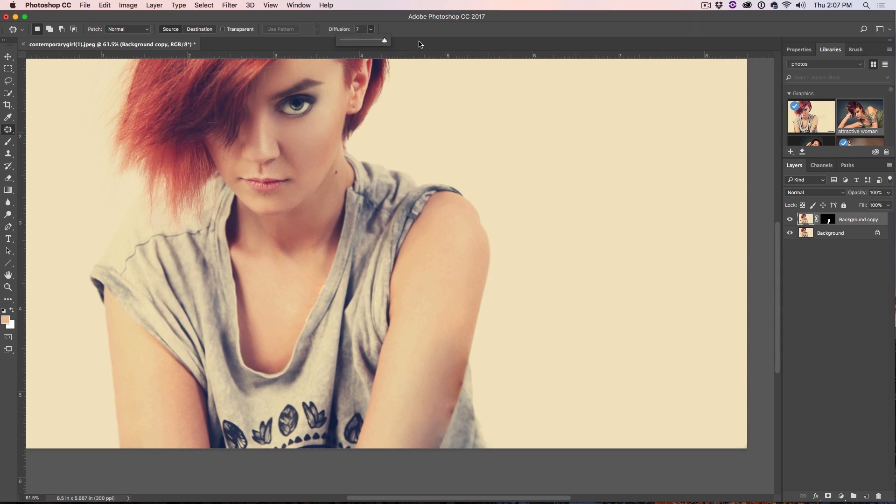
mouse_move(442, 331)
text(1)
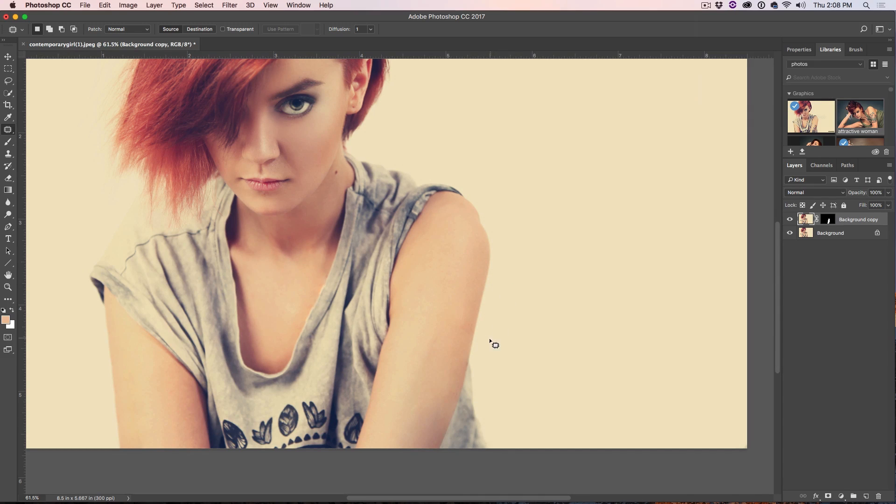
mouse_move(398, 428)
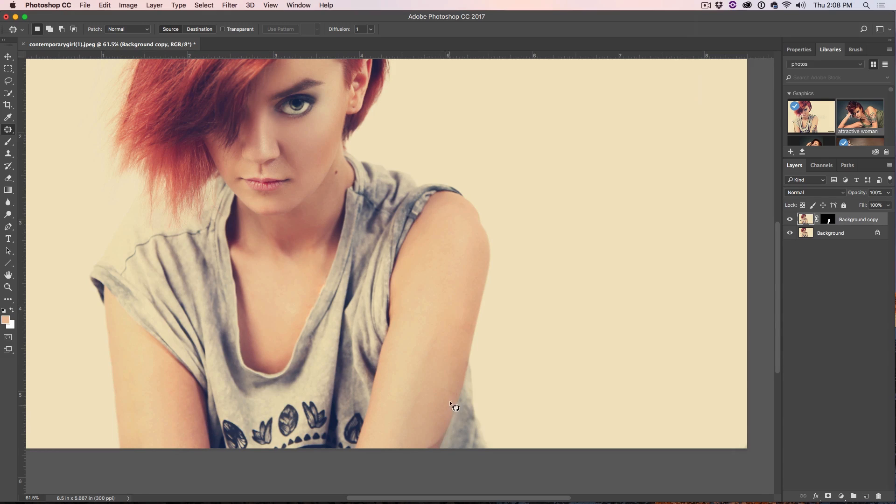
mouse_move(456, 284)
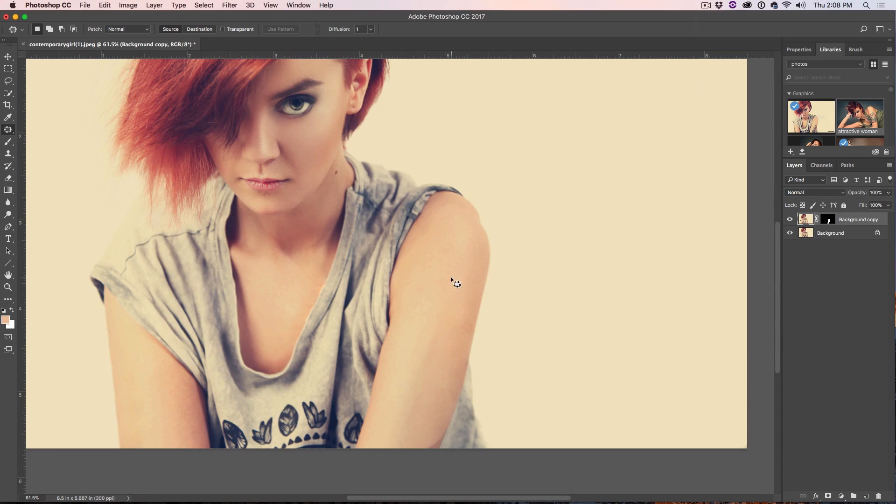
click(371, 29)
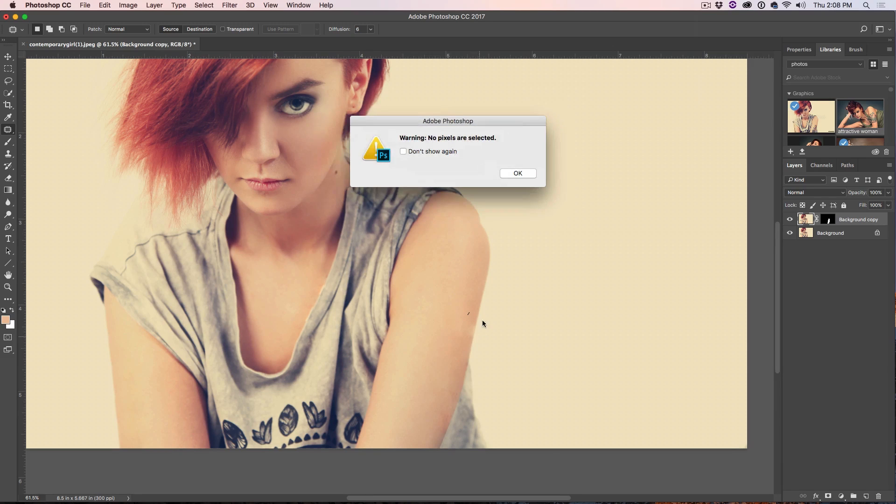
click(517, 174)
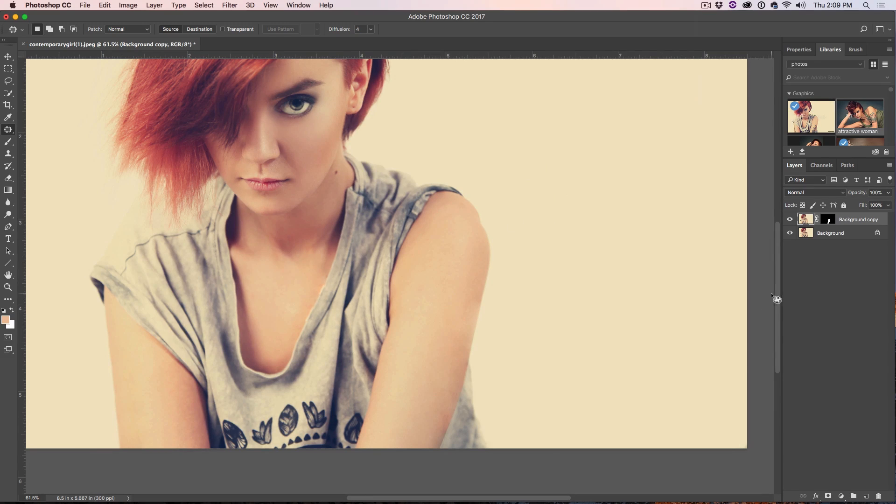
mouse_move(645, 318)
text(contemporary girl)
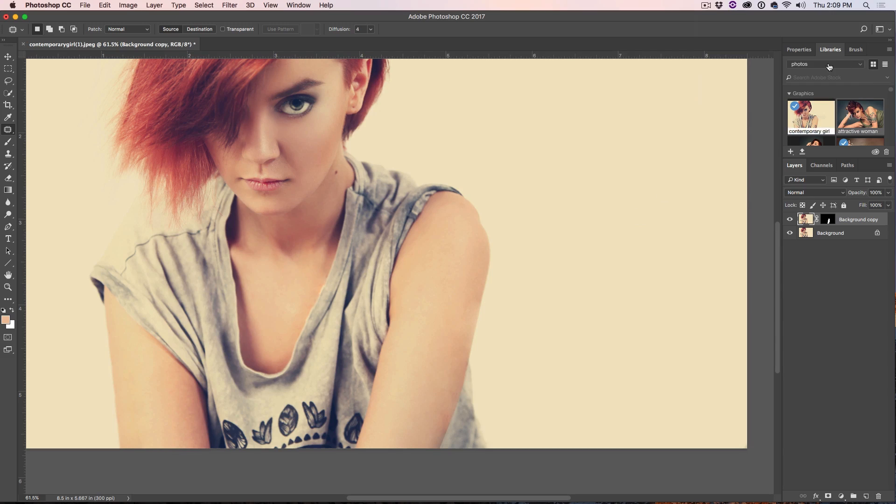
mouse_move(840, 47)
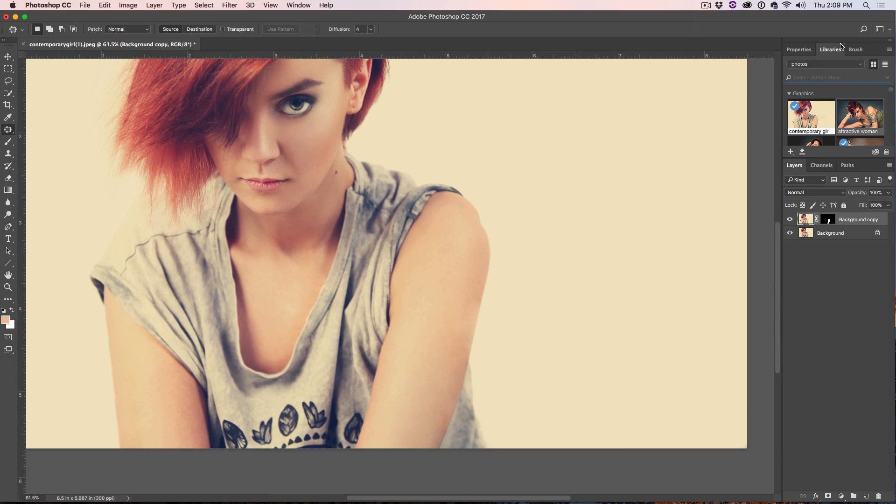
Search Adobe Stock for 'tattoo design' and scroll through the photo results.
click(298, 5)
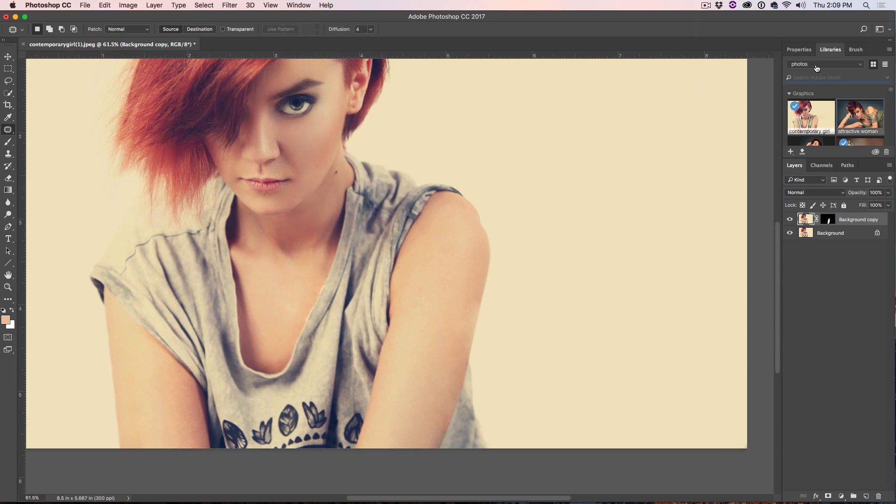
mouse_move(817, 77)
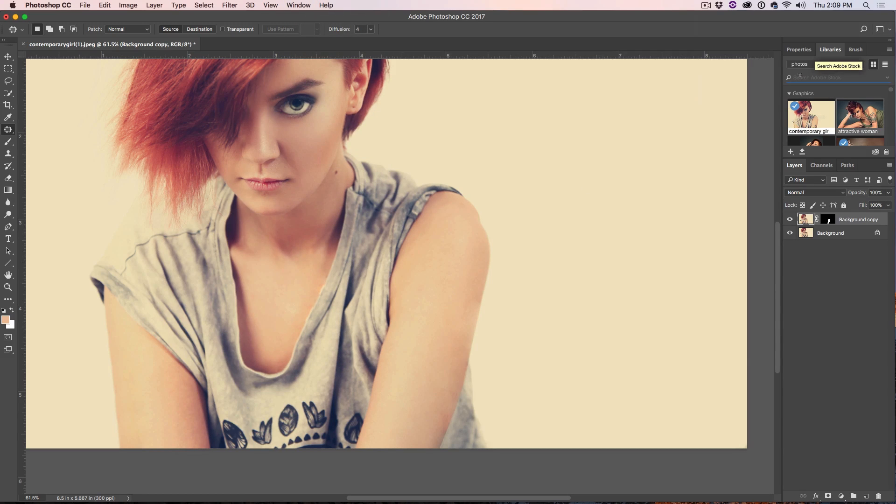
text(tatto)
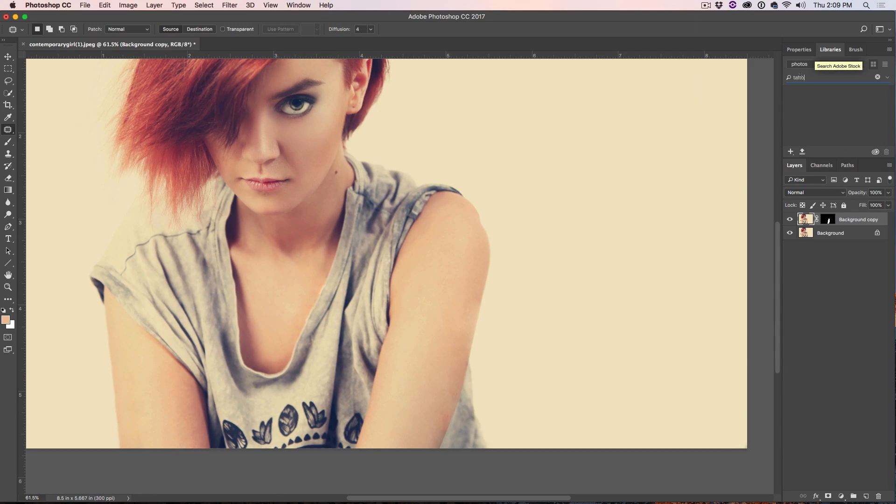
text(tattoo design)
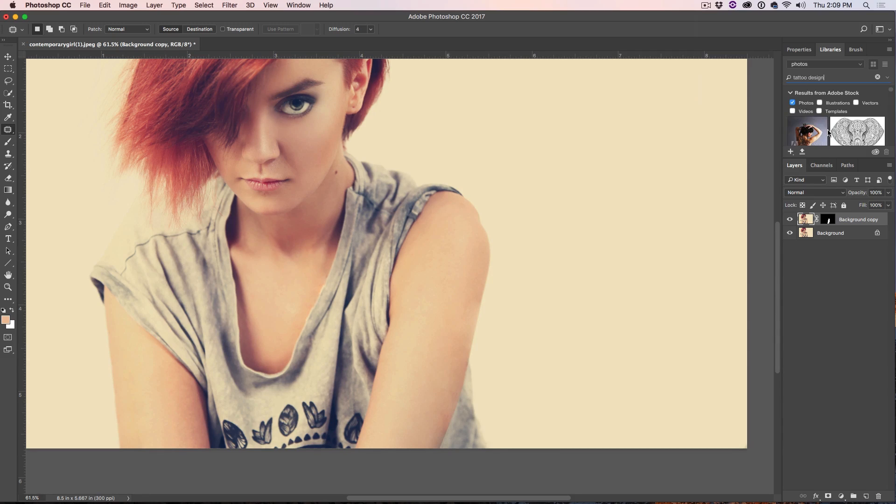
mouse_move(845, 157)
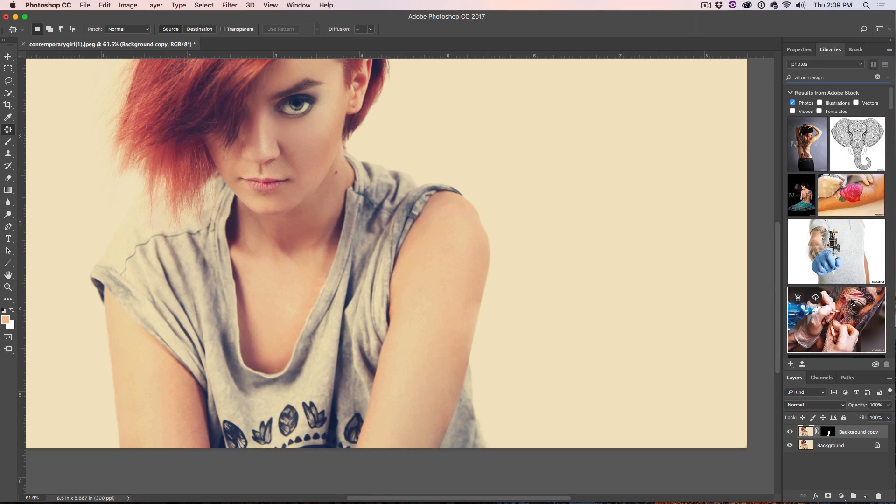
scroll(down, 3)
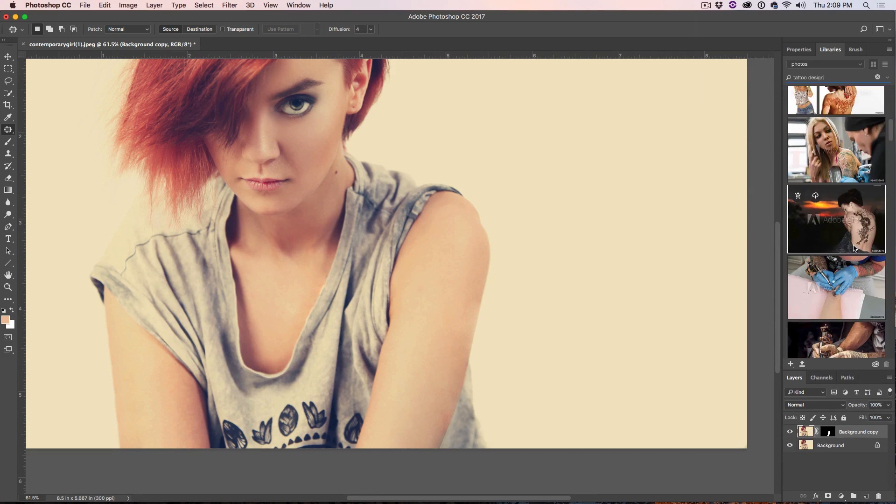
scroll(down, 3)
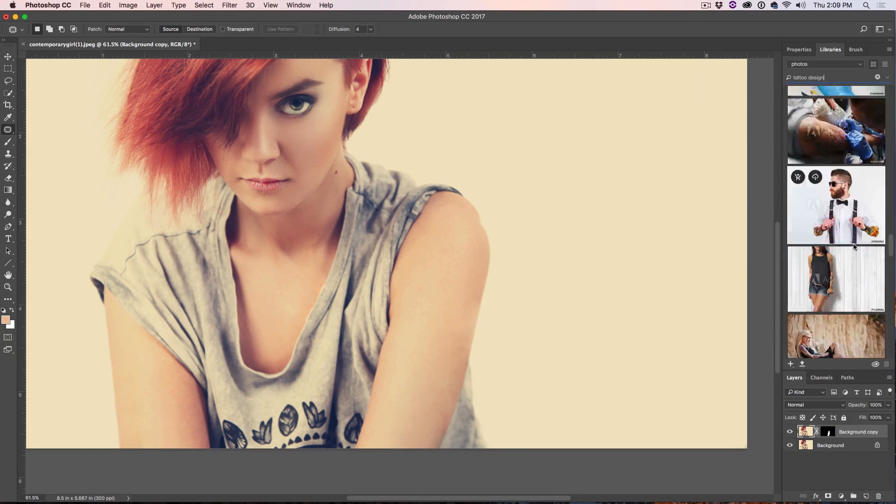
scroll(down, 3)
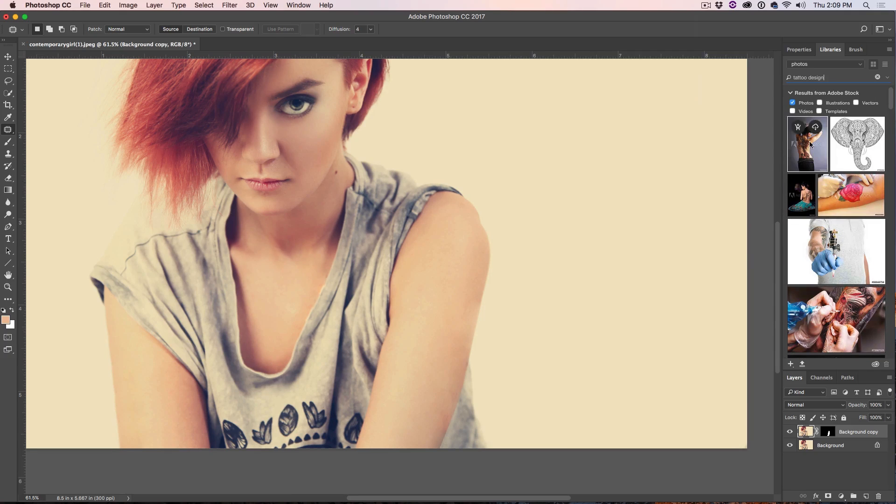
Filter the Stock results to Illustrations and scroll down to the wolf head artwork.
click(793, 102)
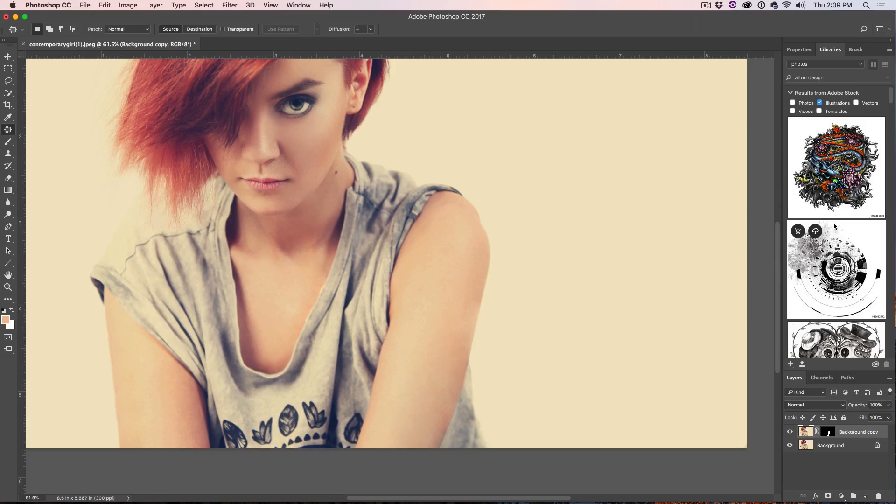
scroll(down, 3)
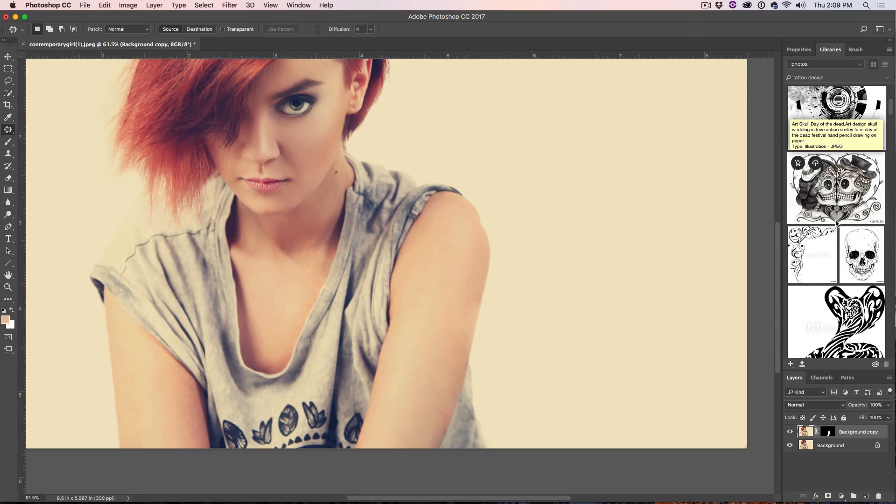
scroll(down, 3)
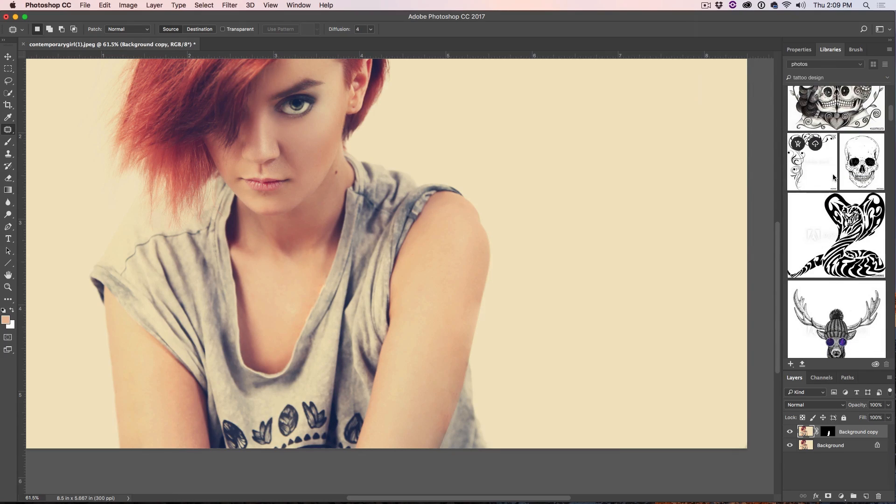
scroll(down, 3)
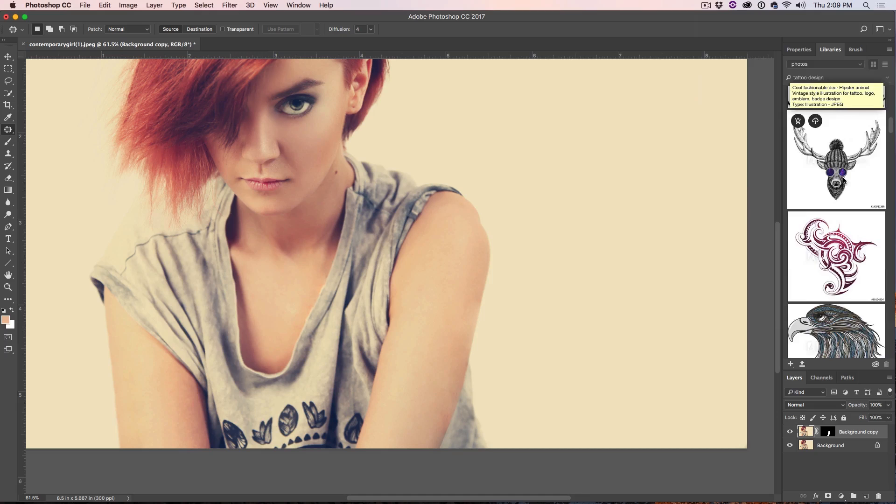
scroll(down, 3)
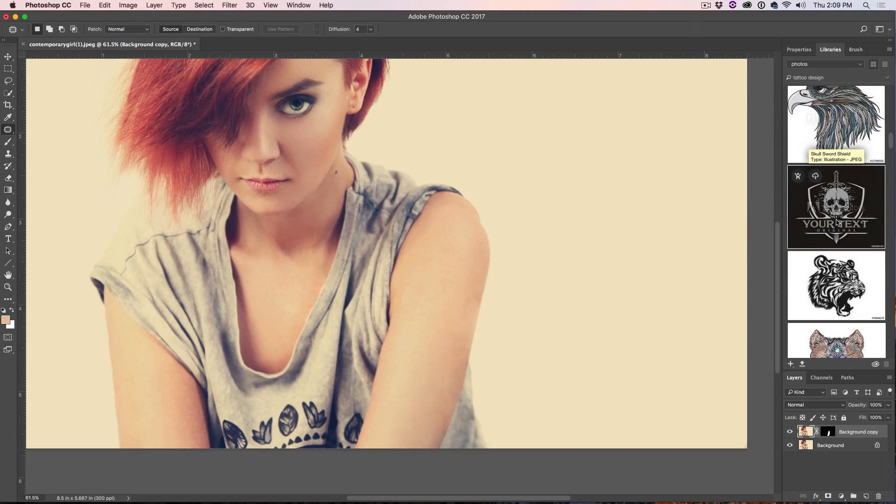
scroll(down, 3)
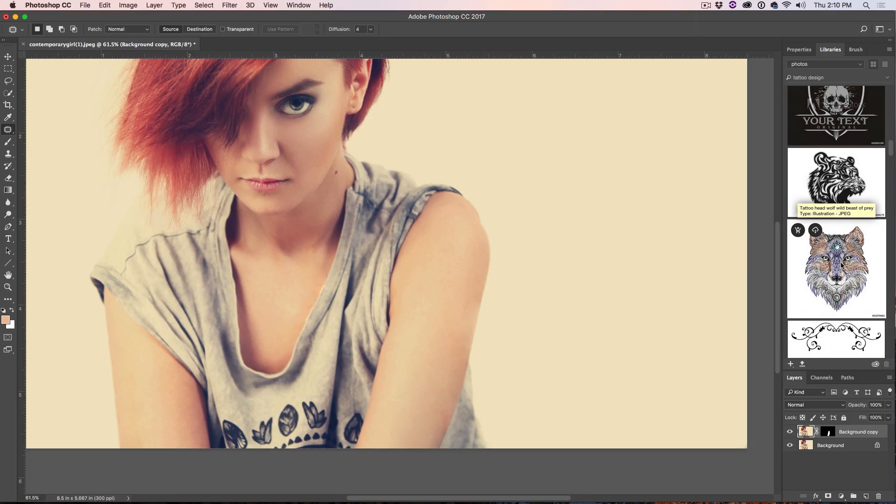
mouse_move(847, 265)
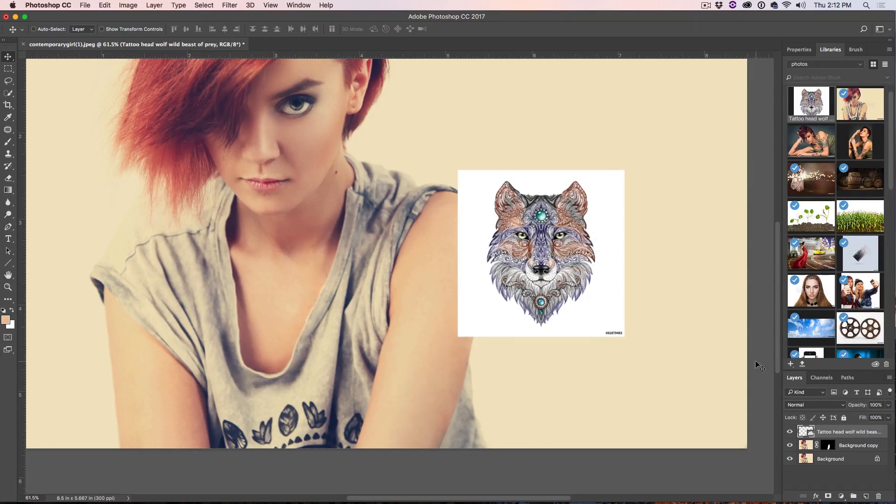
Compare Darken, Multiply, Color Burn, Linear Burn and Darker Color on the wolf layer, keeping Multiply.
click(809, 405)
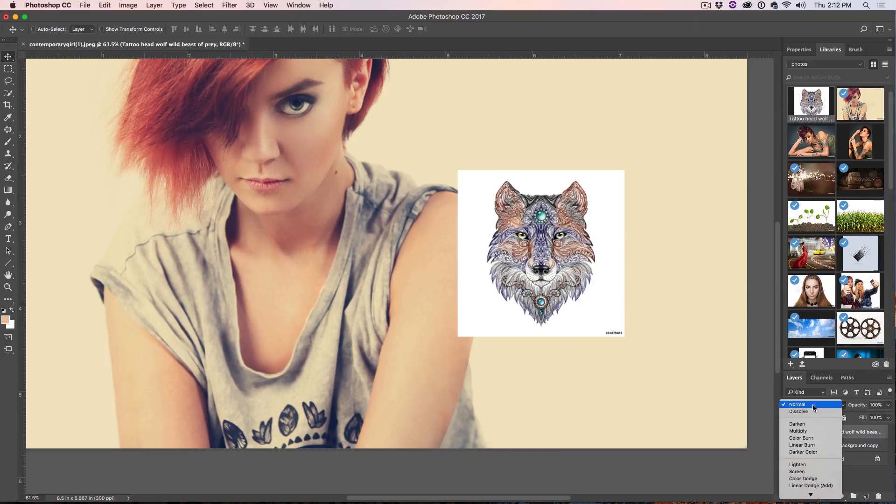
mouse_move(815, 452)
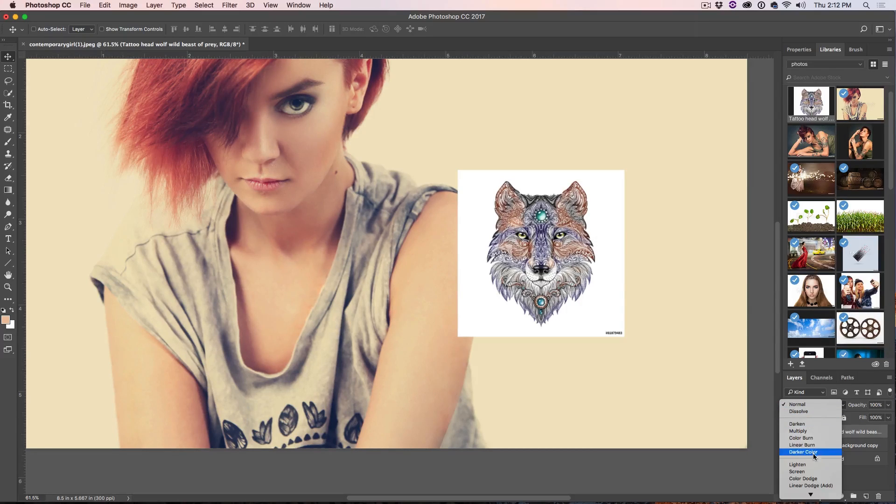
mouse_move(817, 421)
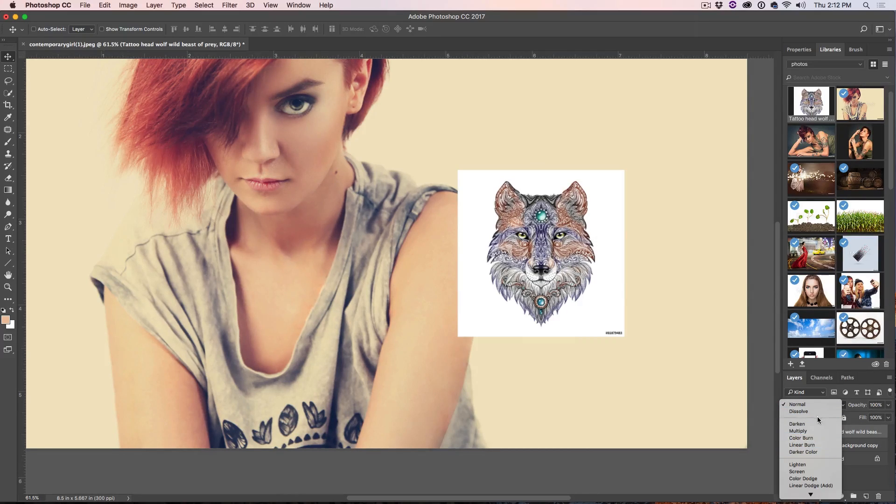
mouse_move(797, 423)
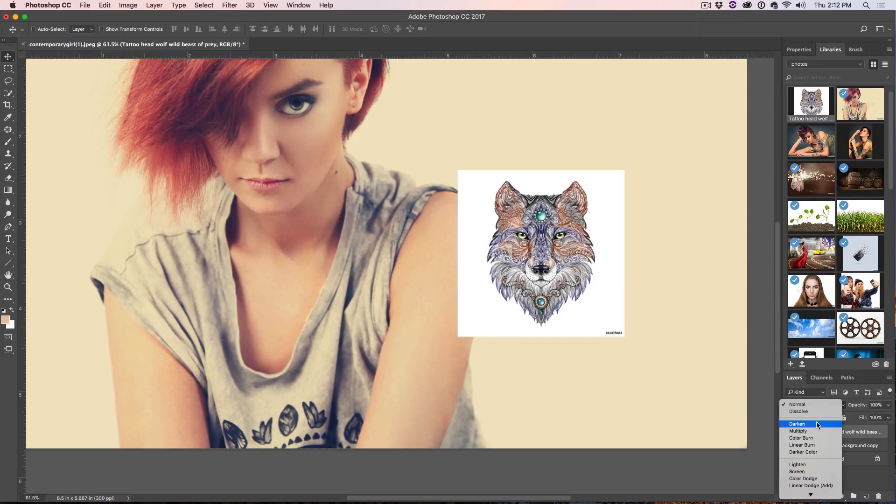
click(797, 423)
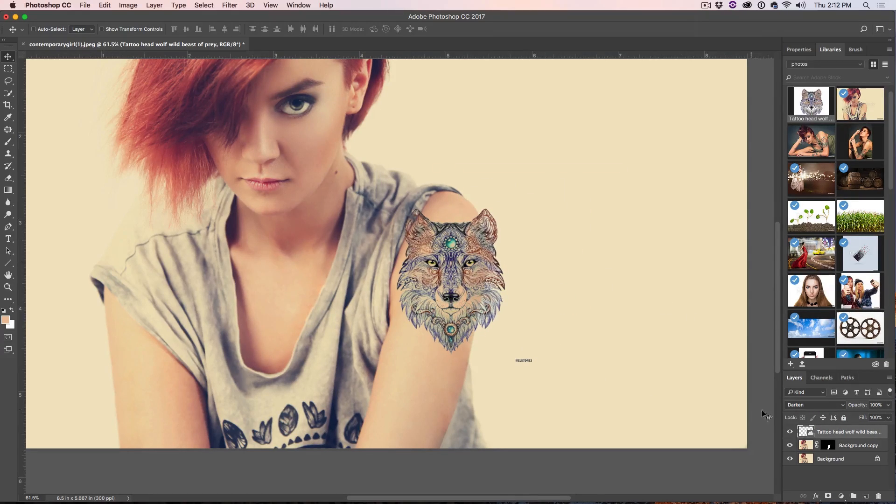
click(817, 405)
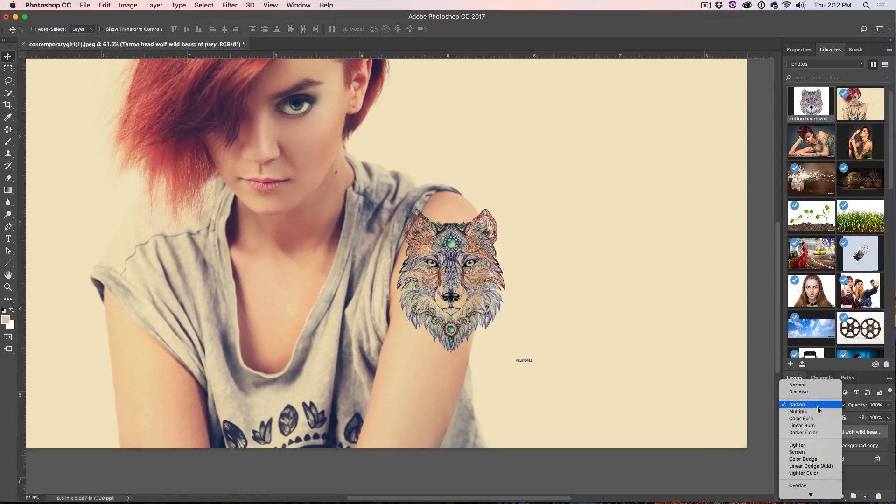
click(799, 411)
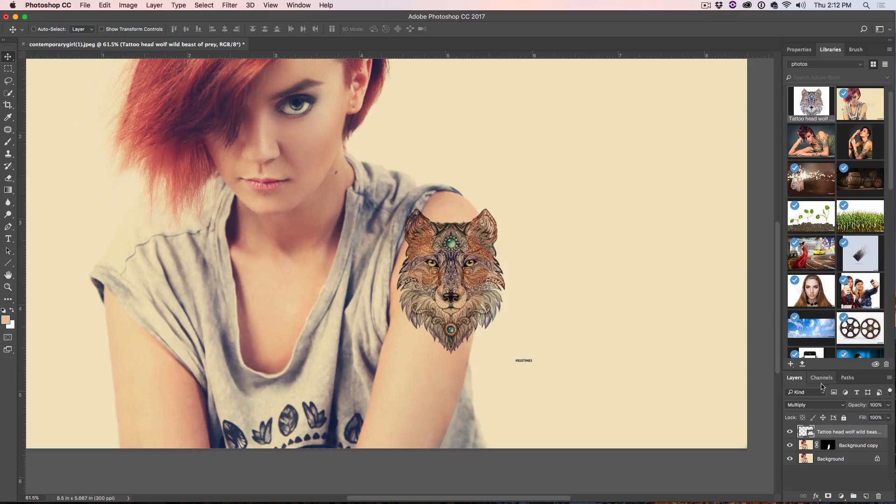
click(814, 405)
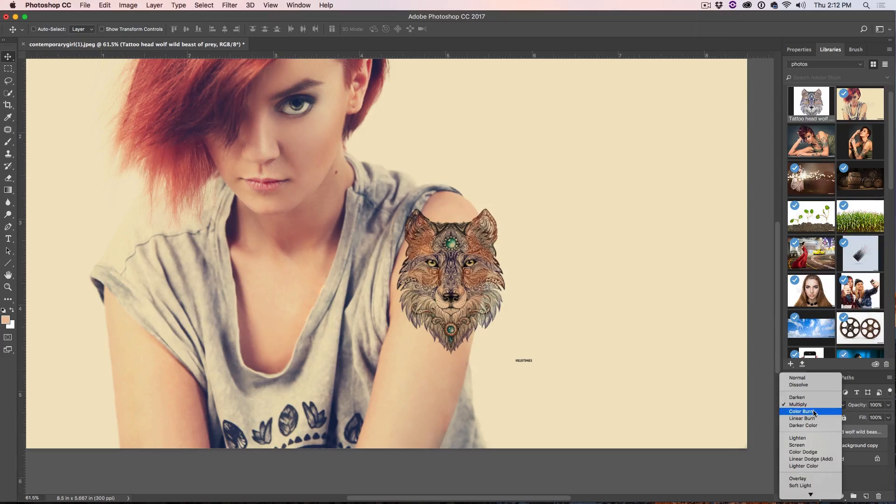
click(804, 412)
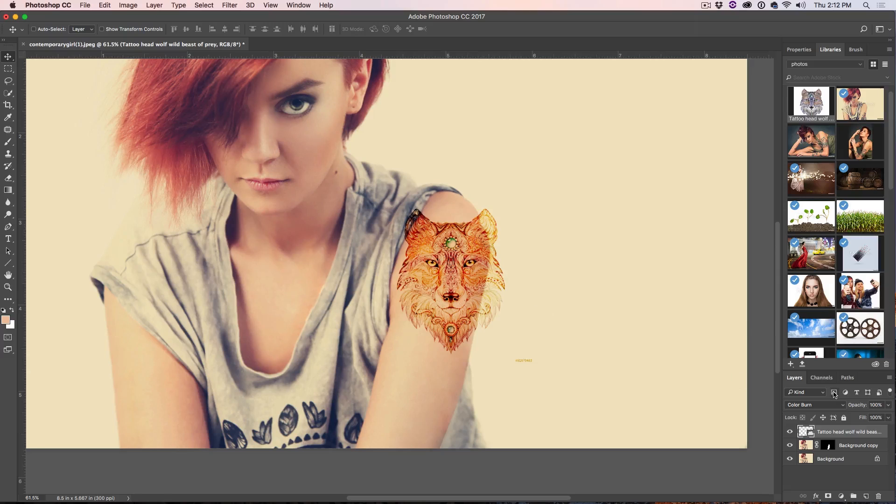
click(816, 404)
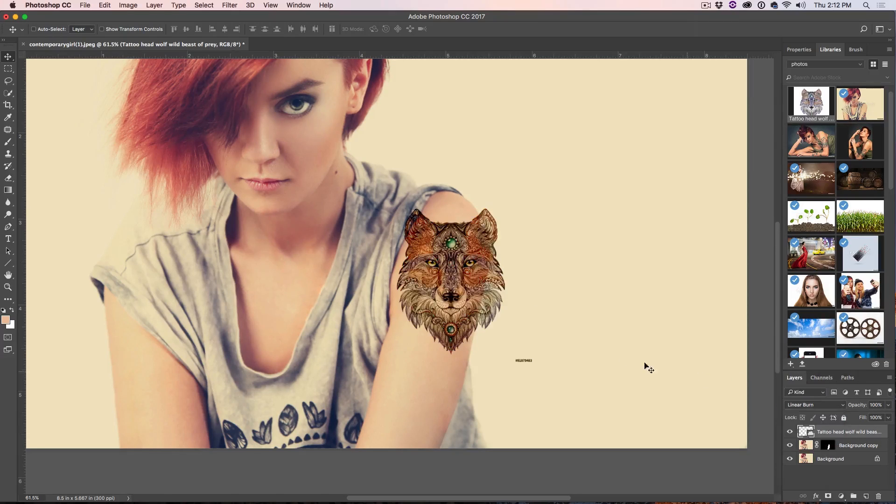
mouse_move(756, 383)
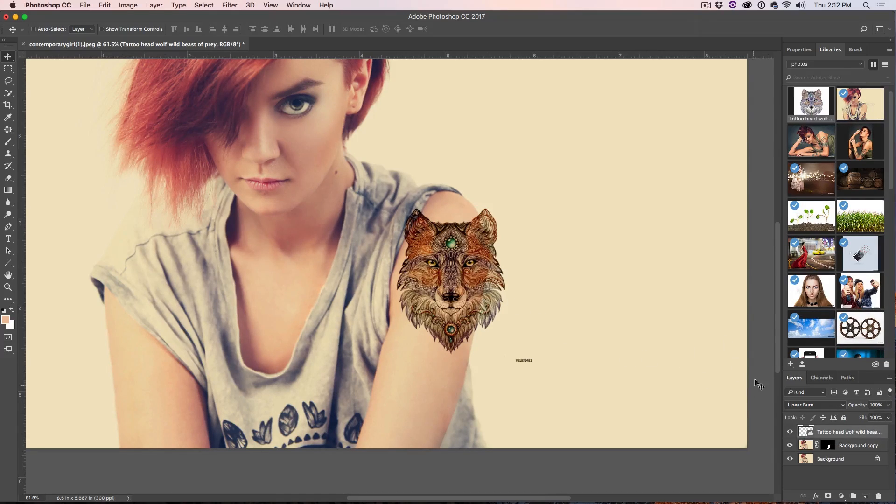
click(815, 405)
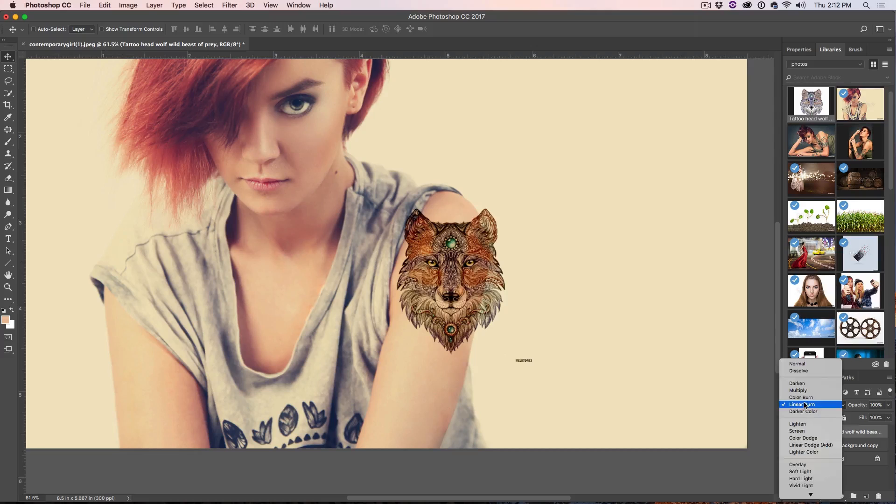
click(803, 412)
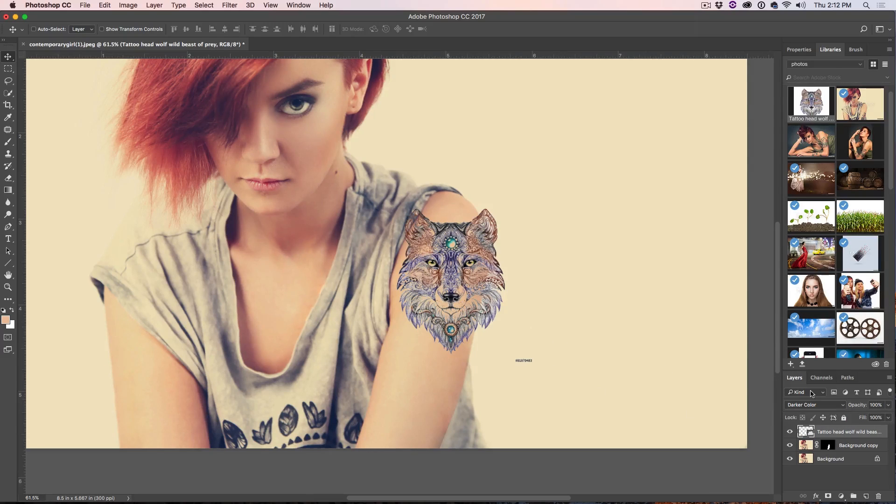
click(815, 405)
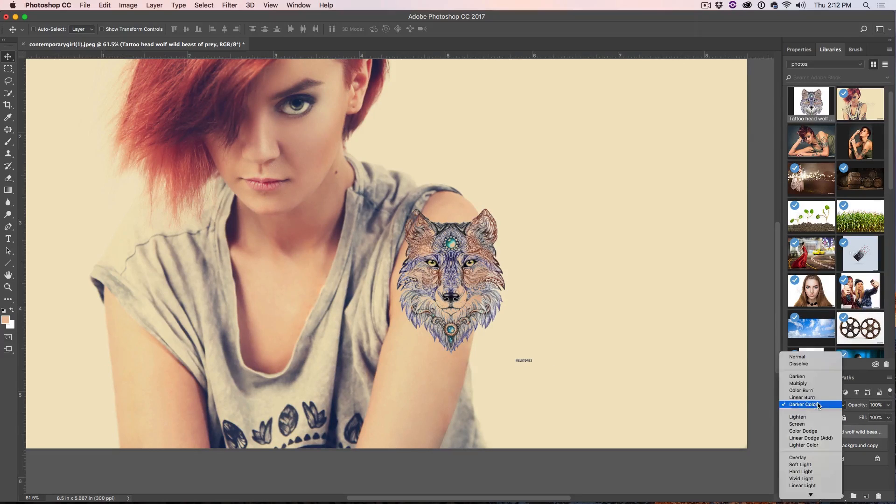
click(798, 383)
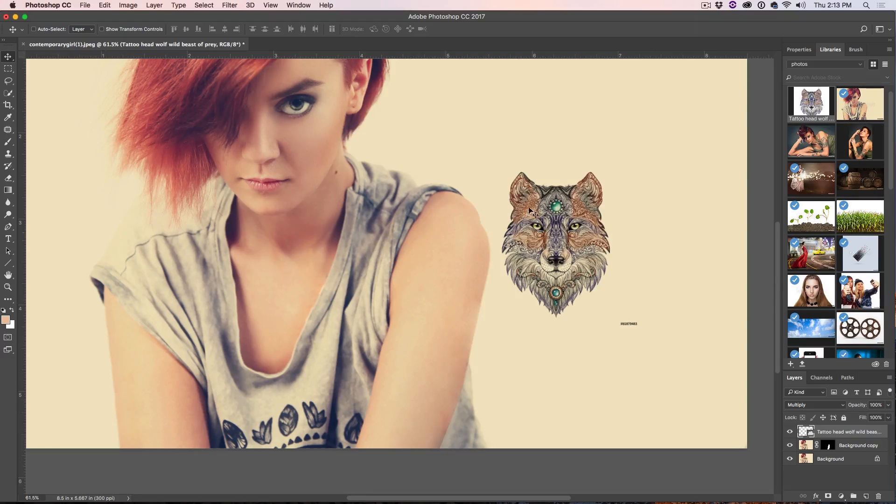
mouse_move(600, 331)
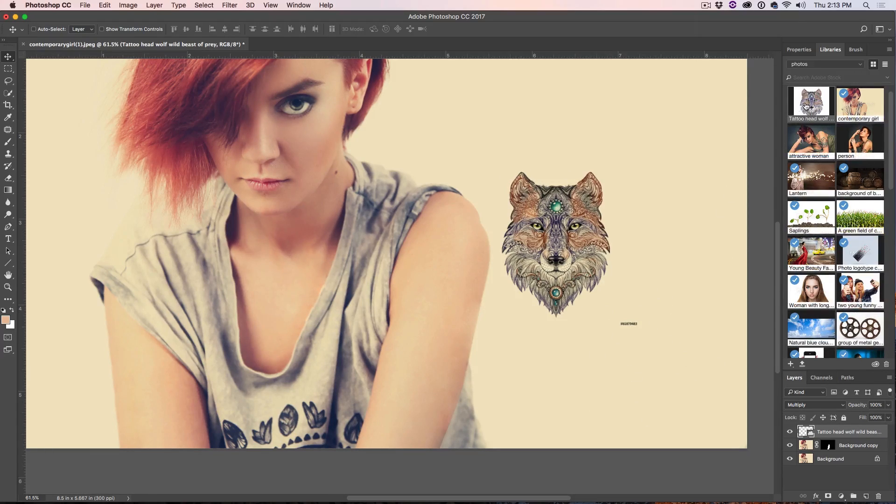
Rasterize the wolf tattoo layer and pick the Rectangular Marquee tool.
right_click(810, 103)
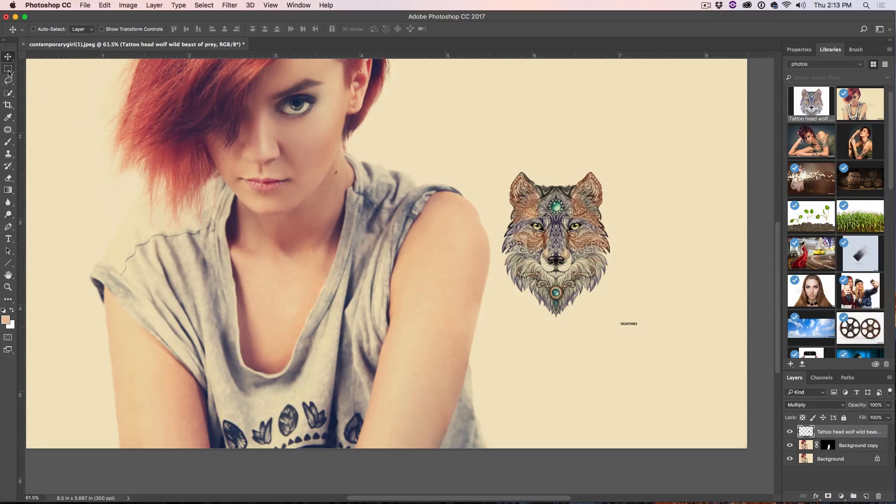
click(8, 68)
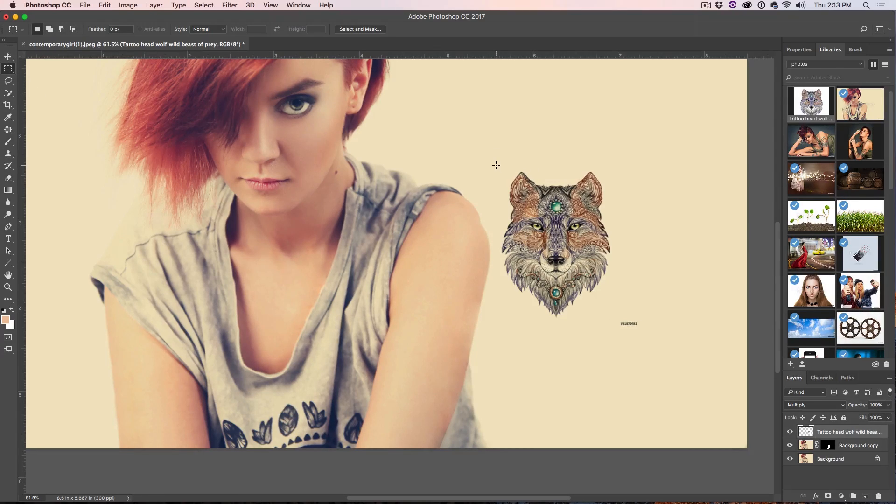
mouse_move(477, 158)
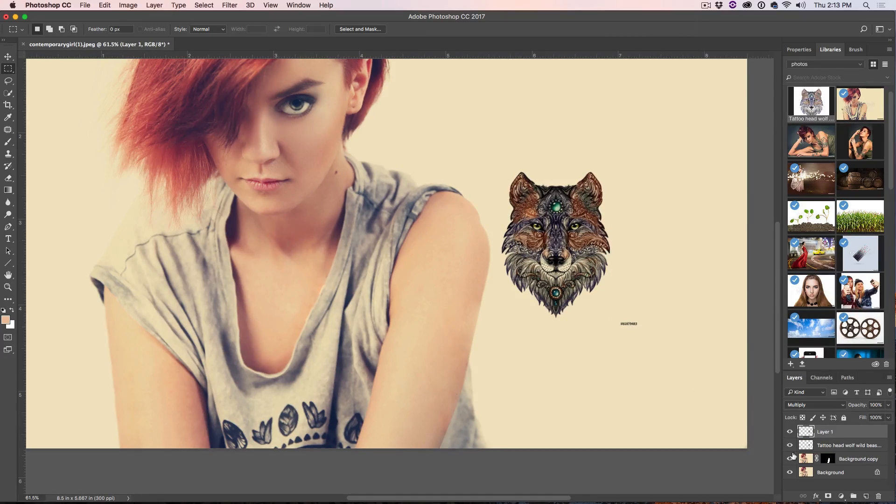
Hide the original wolf tattoo layer and select it for deletion.
click(849, 445)
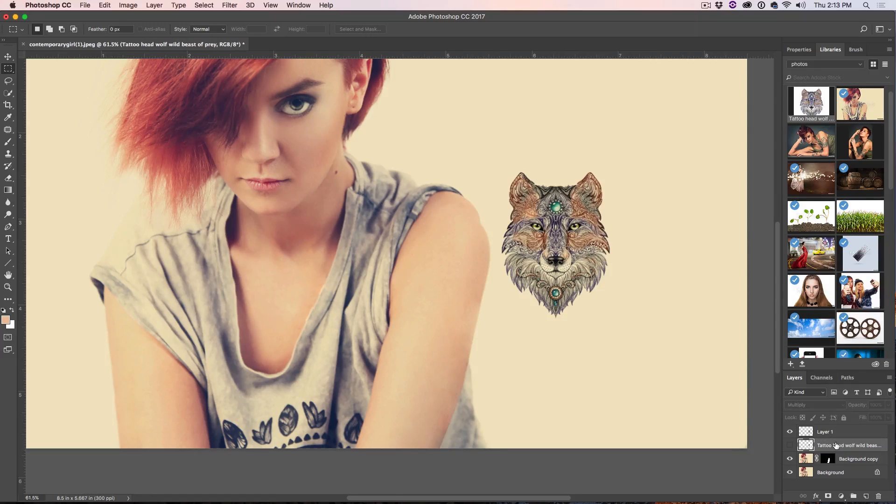
click(858, 445)
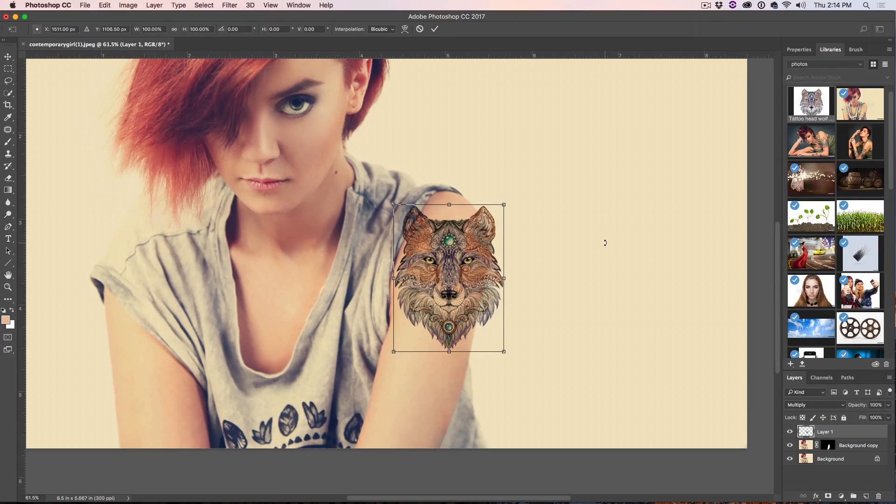
mouse_move(529, 216)
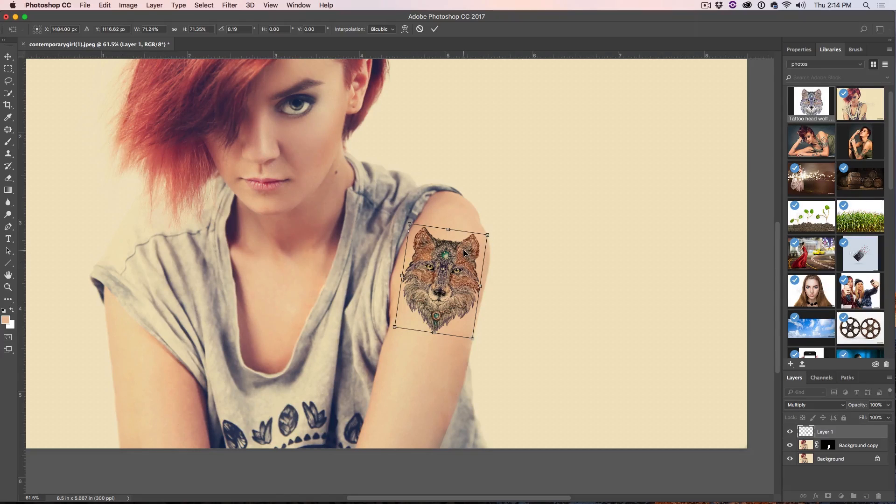
Warp the wolf tattoo to wrap around her upper arm and commit the transform.
right_click(463, 253)
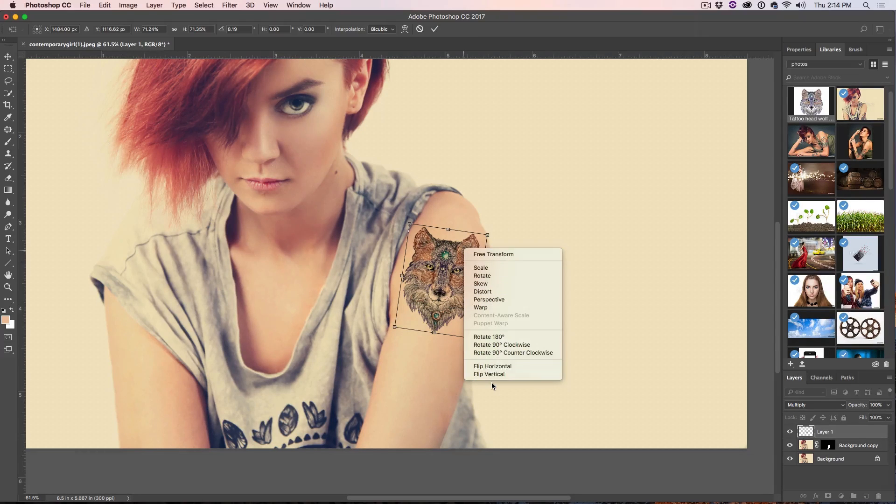
mouse_move(492, 369)
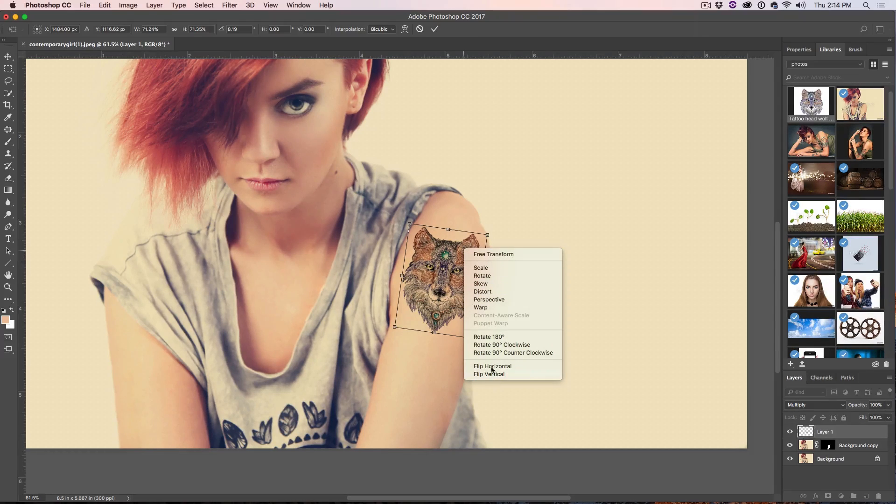
click(481, 308)
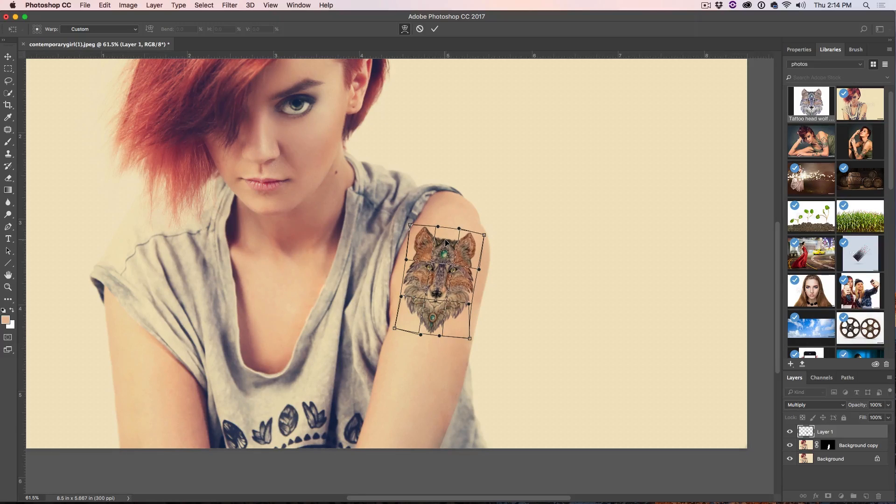
mouse_move(482, 260)
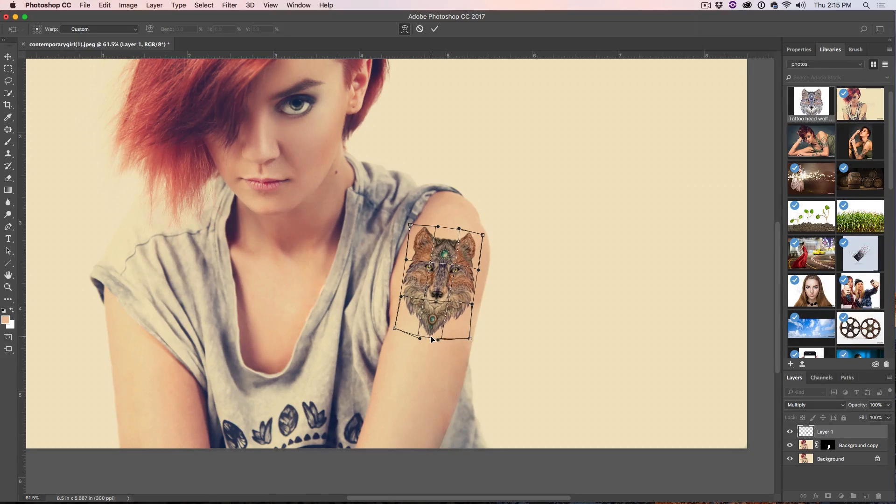
click(434, 28)
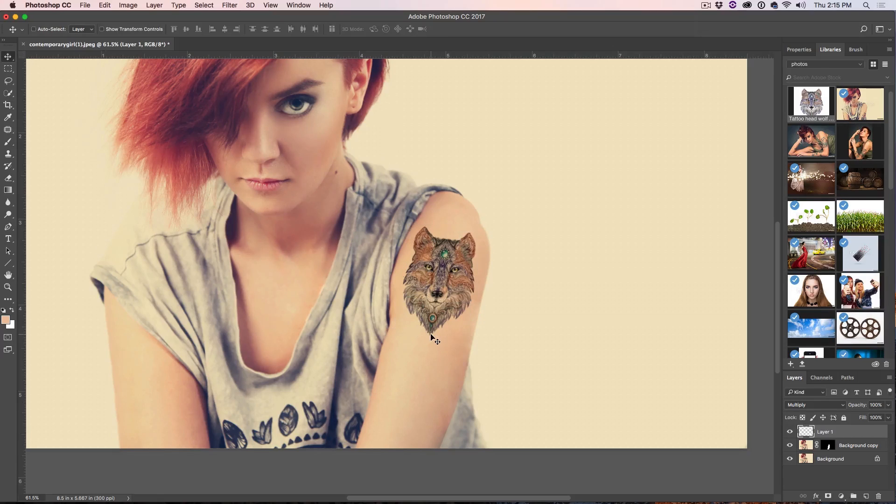
mouse_move(458, 277)
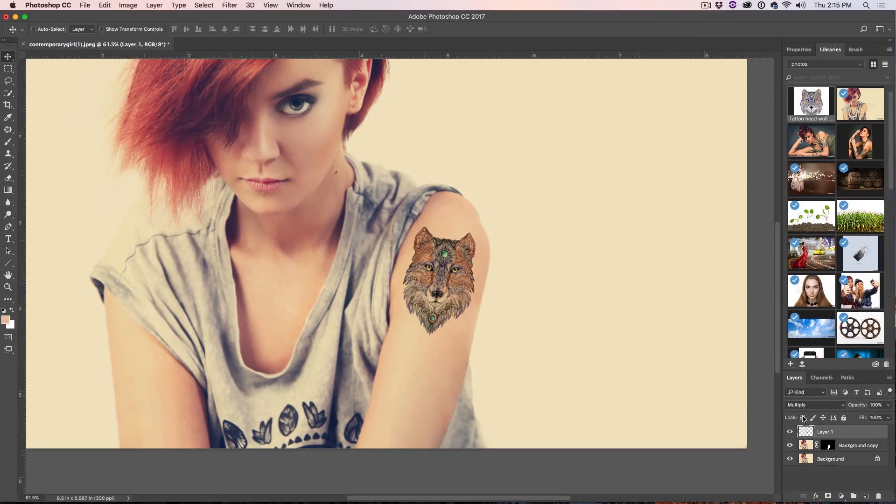
Lower Layer 1's opacity to 76%.
click(876, 405)
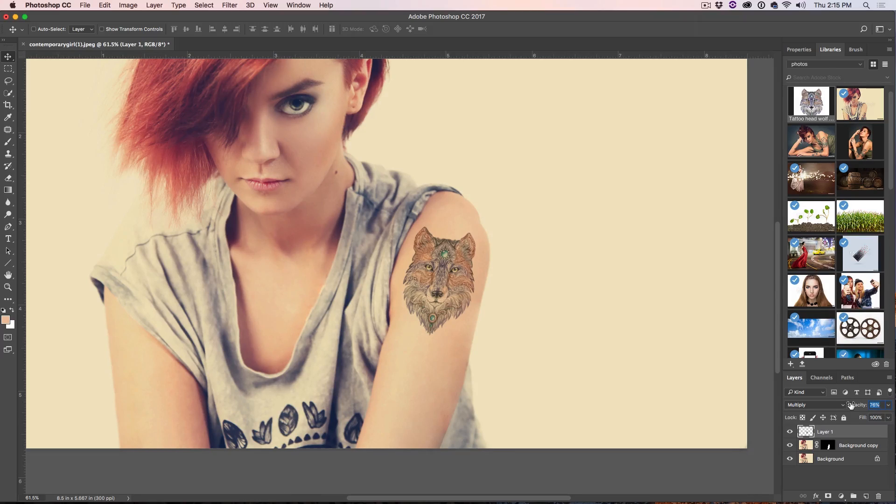
mouse_move(586, 274)
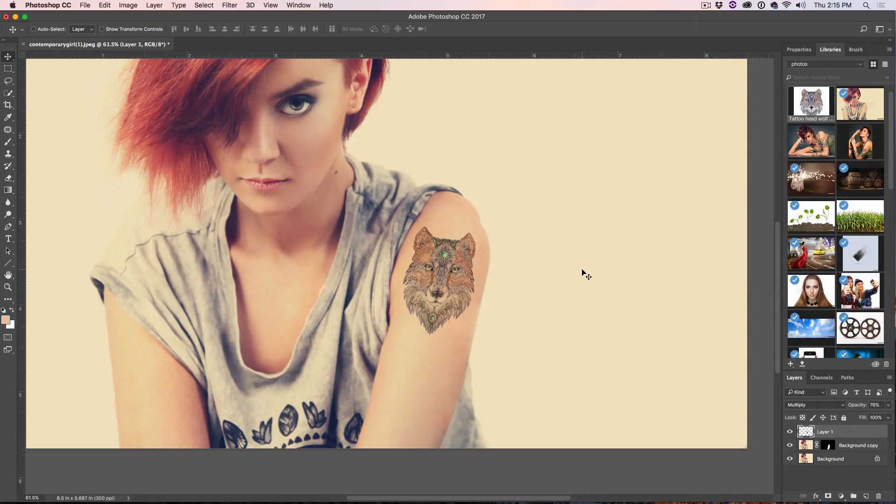